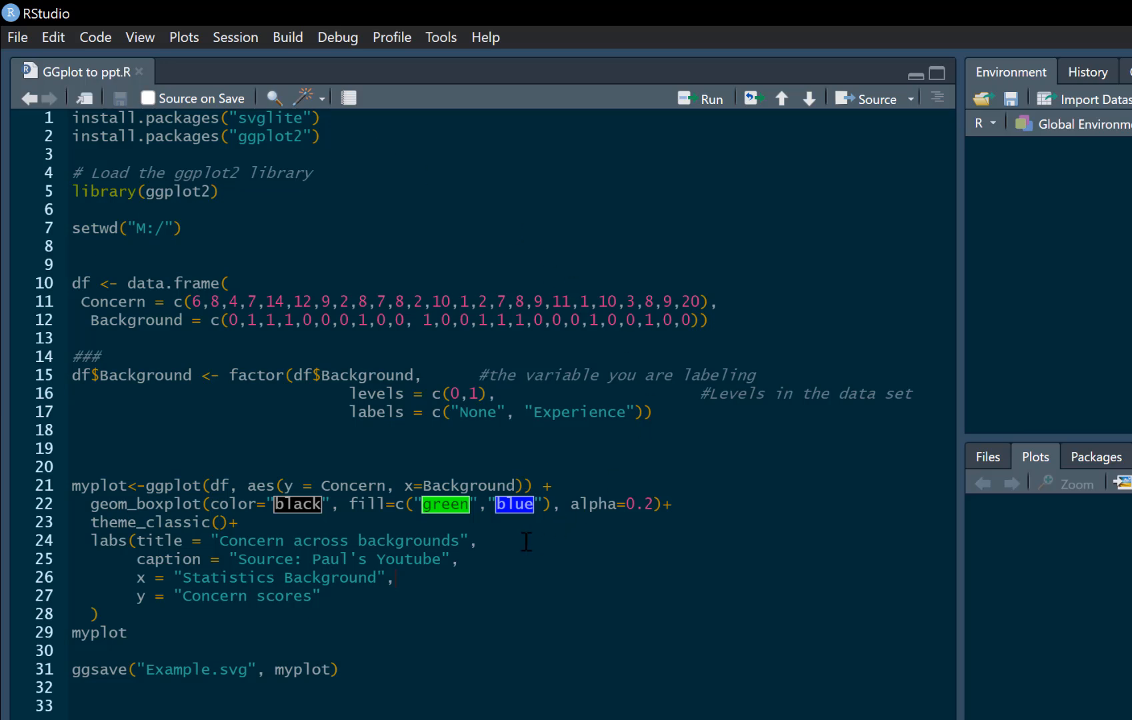
pyautogui.moveTo(438, 664)
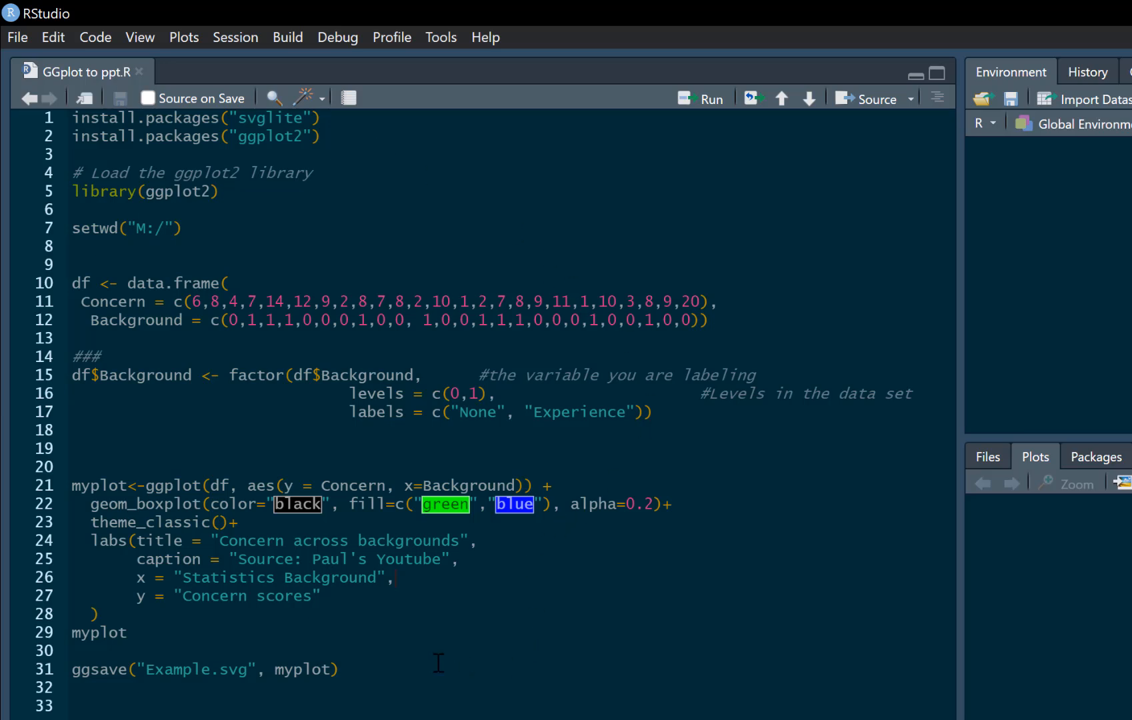
pyautogui.moveTo(339, 128)
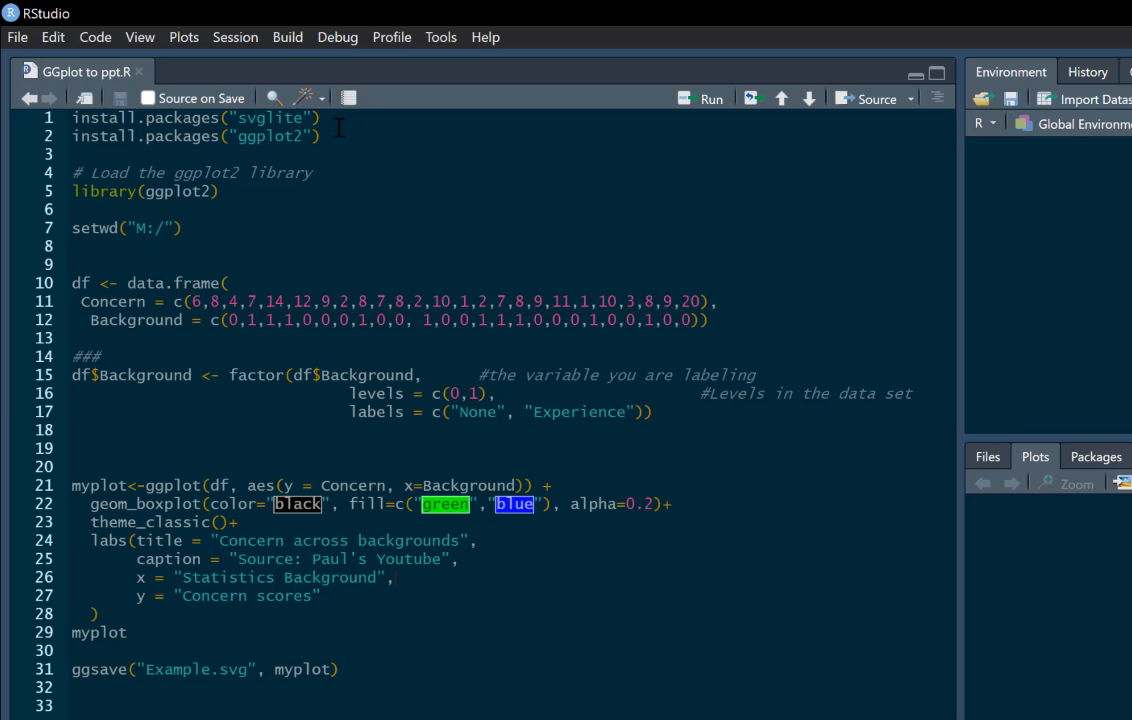
# Run the ggplot2 and working-directory setup, create the df data frame and print it.
pyautogui.click(222, 192)
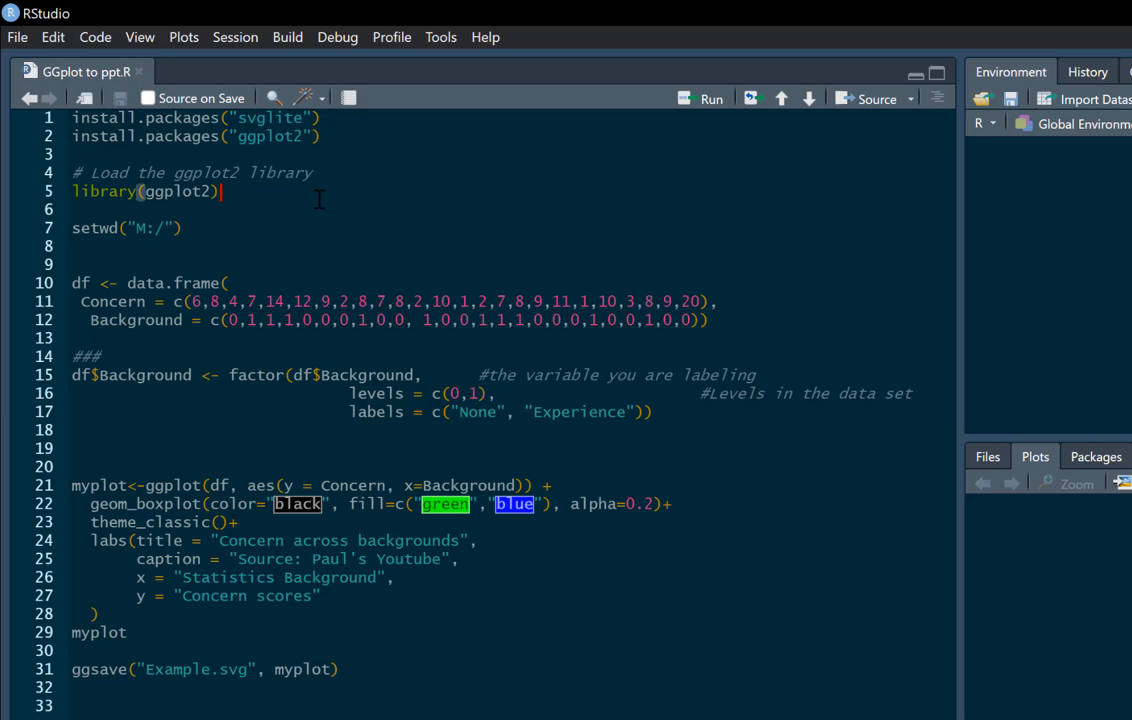
pyautogui.moveTo(324, 145)
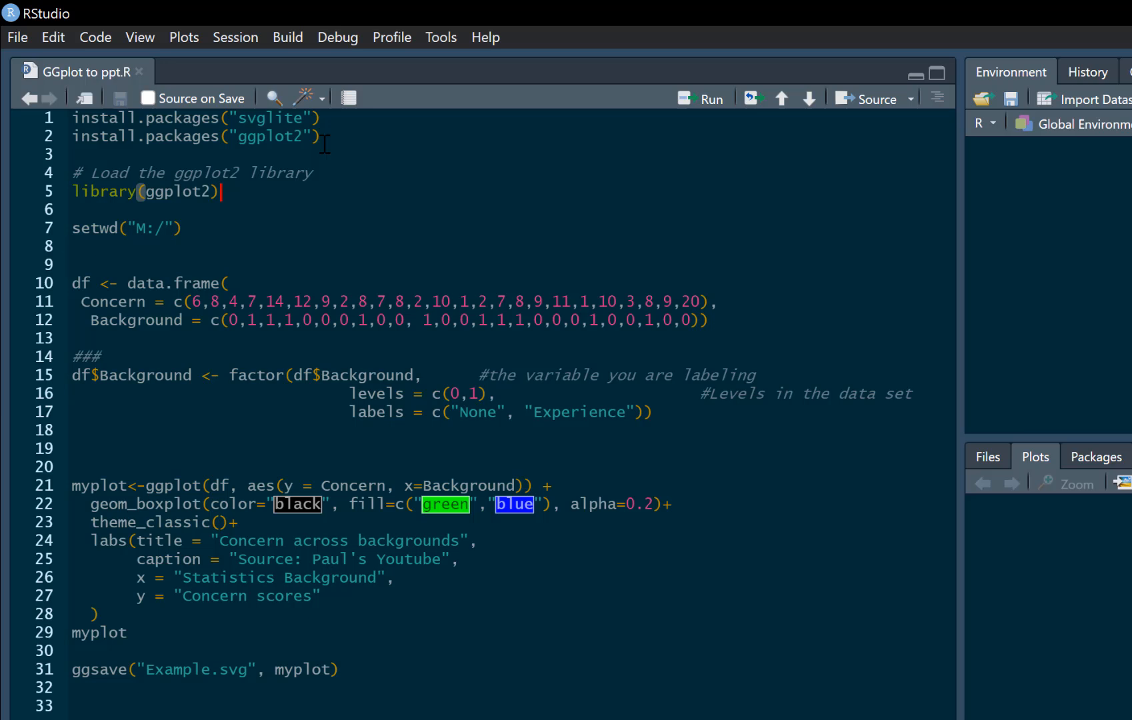
pyautogui.moveTo(272, 168)
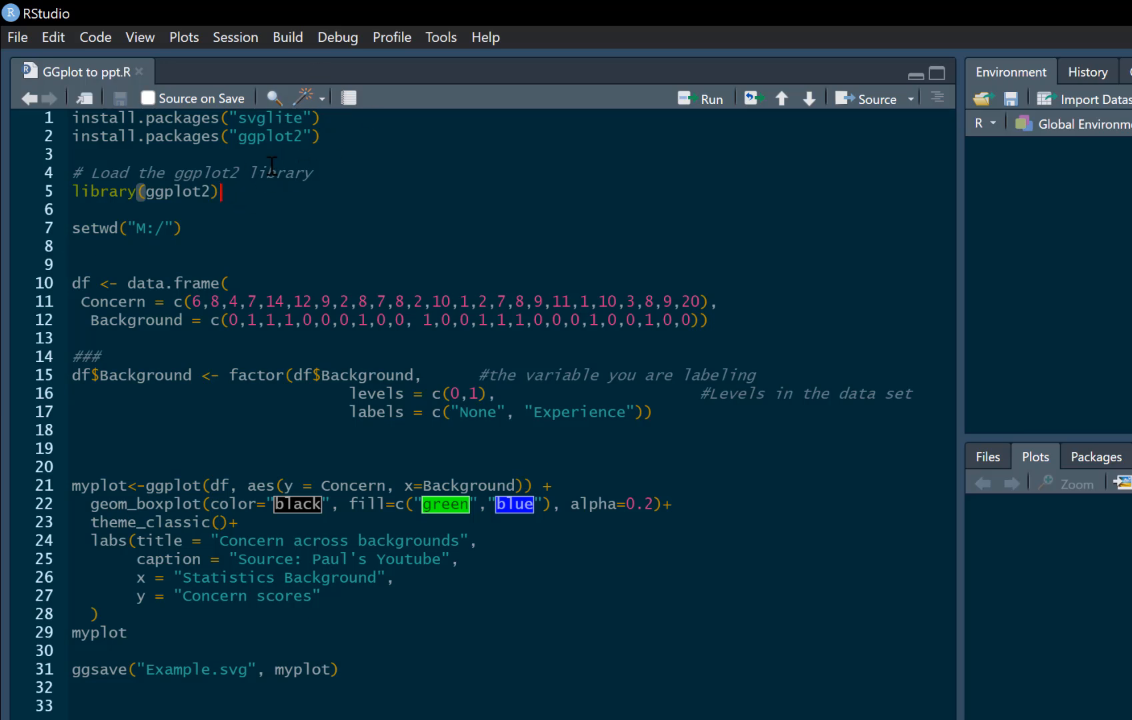
pyautogui.moveTo(242, 197)
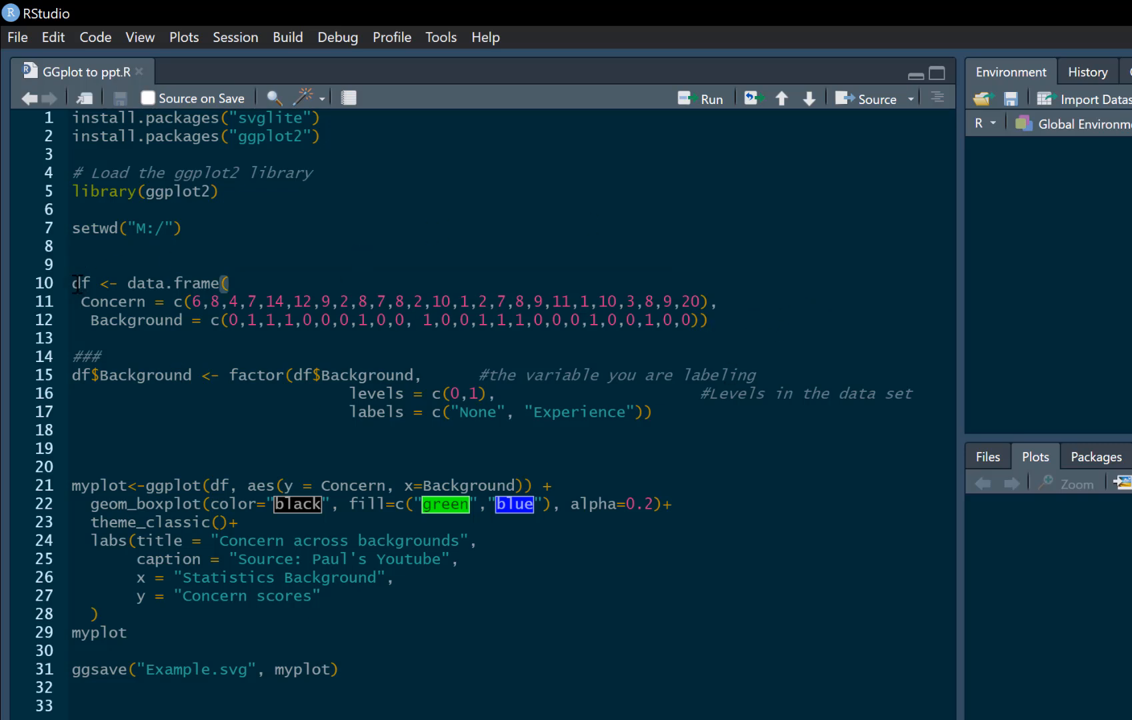
pyautogui.moveTo(730, 118)
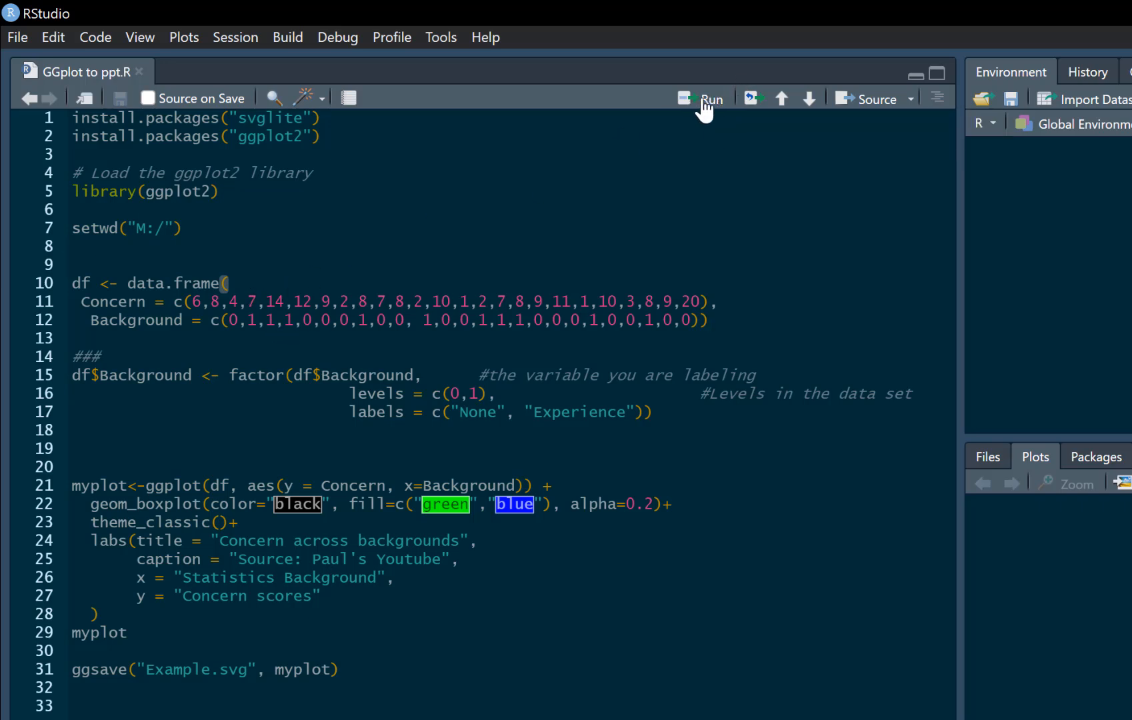
pyautogui.click(709, 98)
pyautogui.write('df')
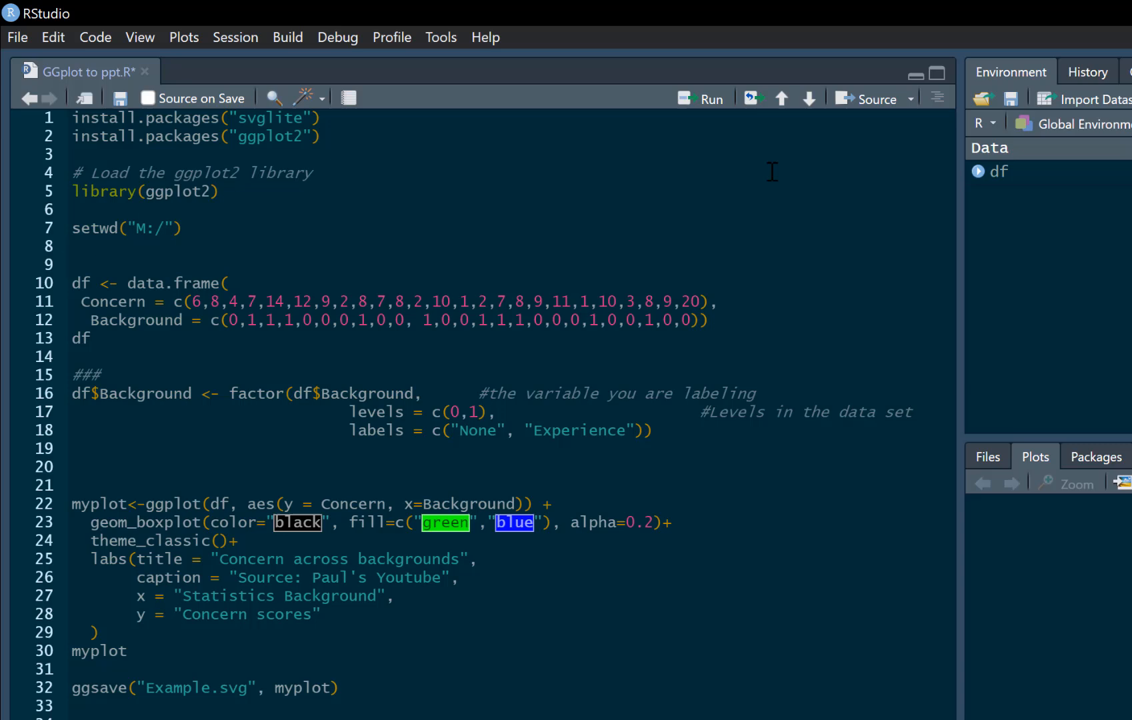
pyautogui.click(72, 374)
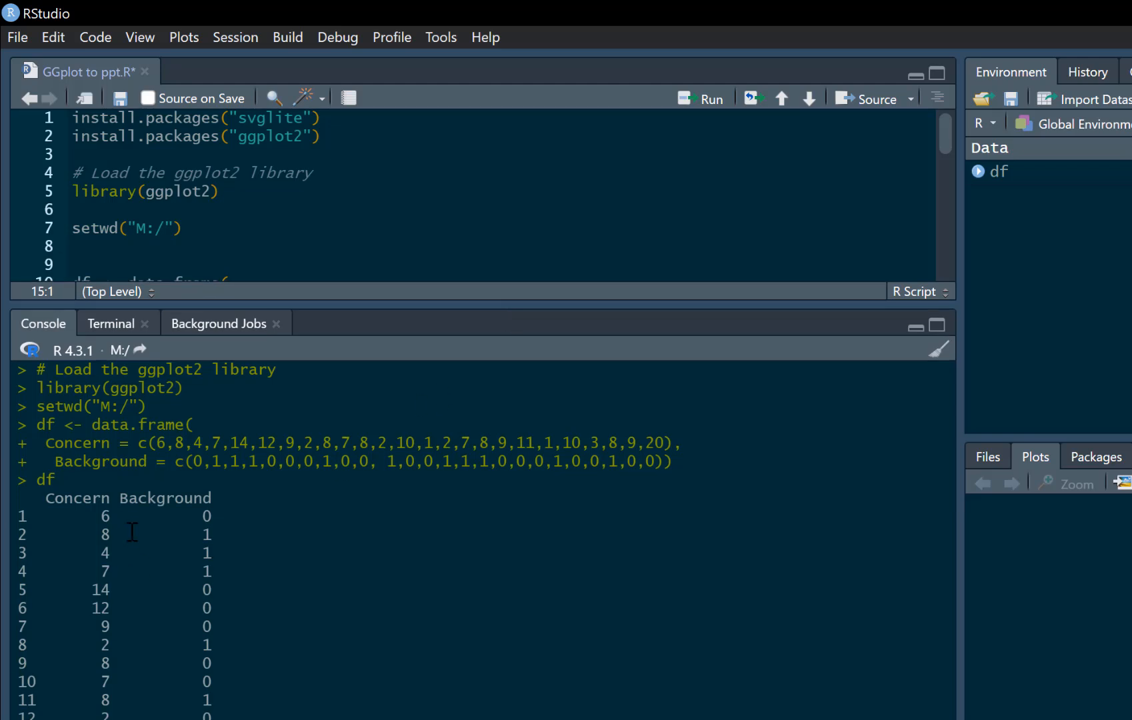
pyautogui.moveTo(85, 581)
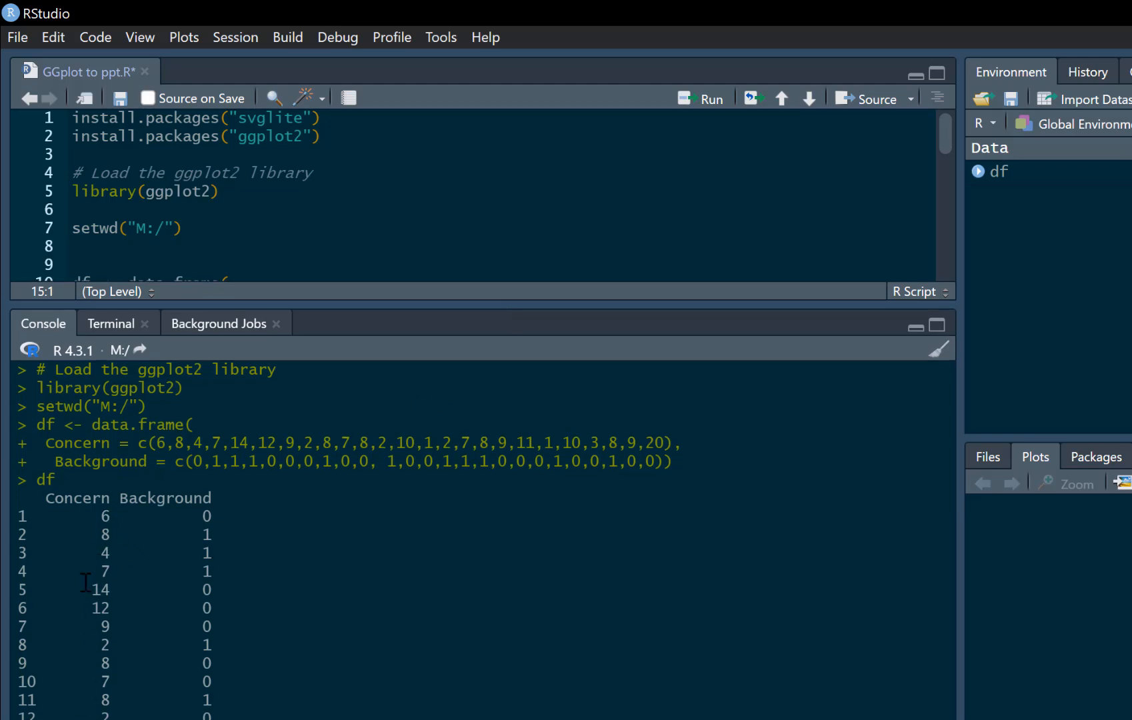
pyautogui.moveTo(217, 518)
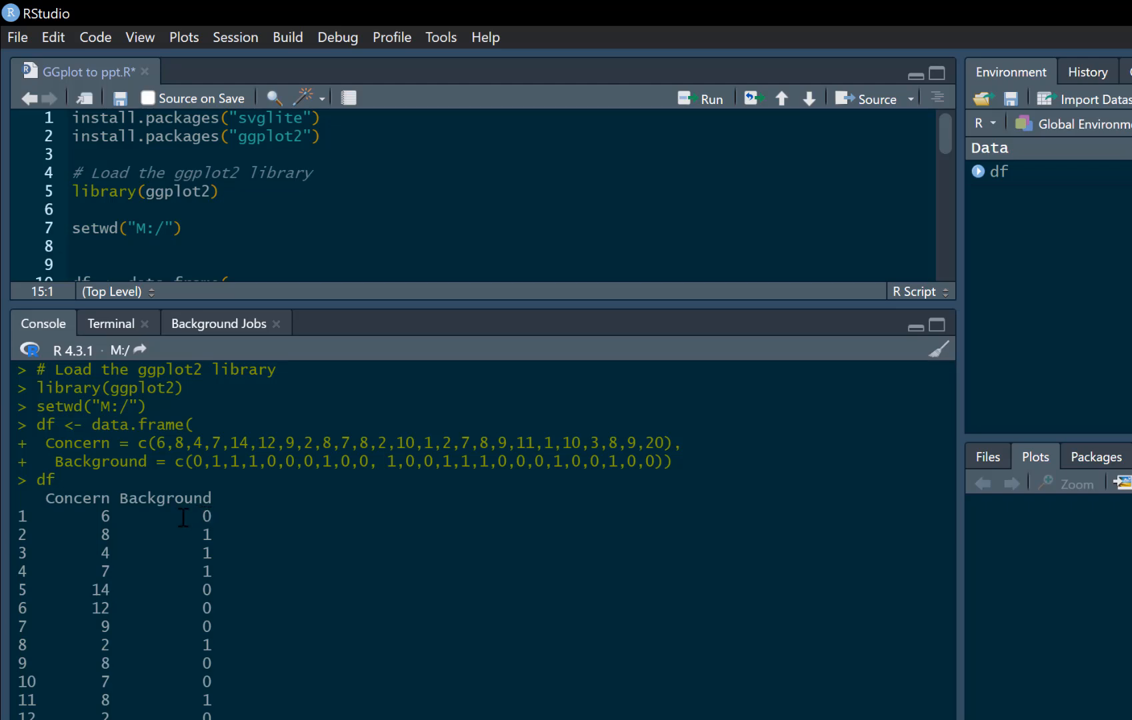
pyautogui.moveTo(209, 543)
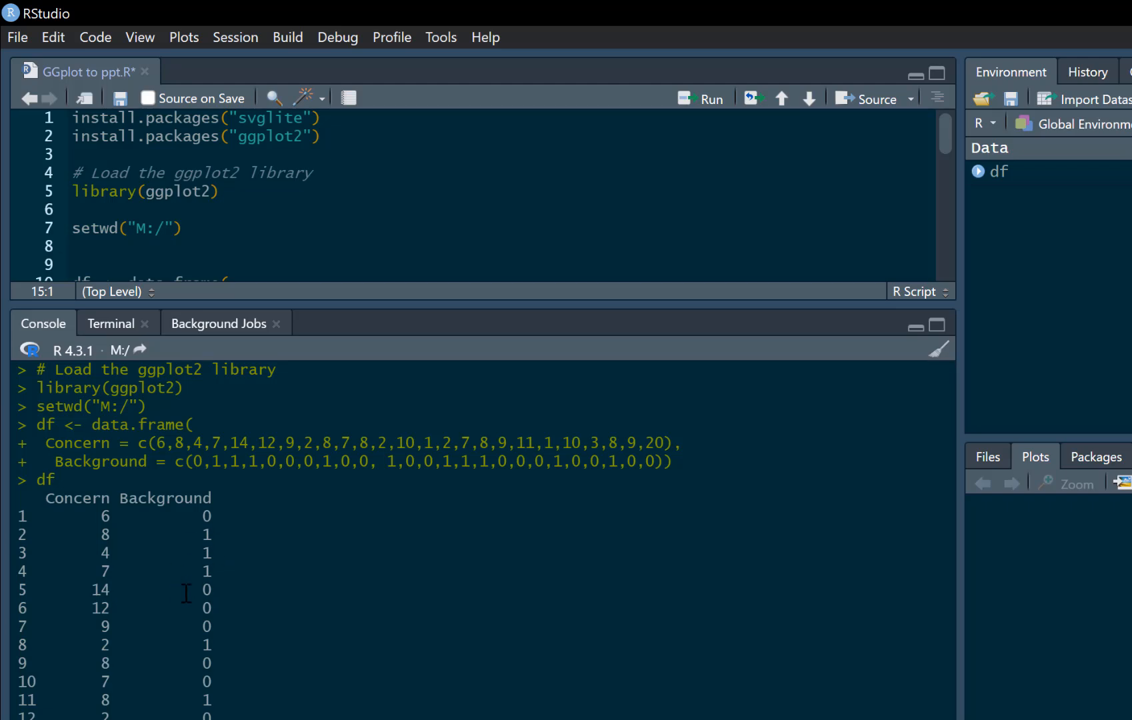
pyautogui.moveTo(281, 650)
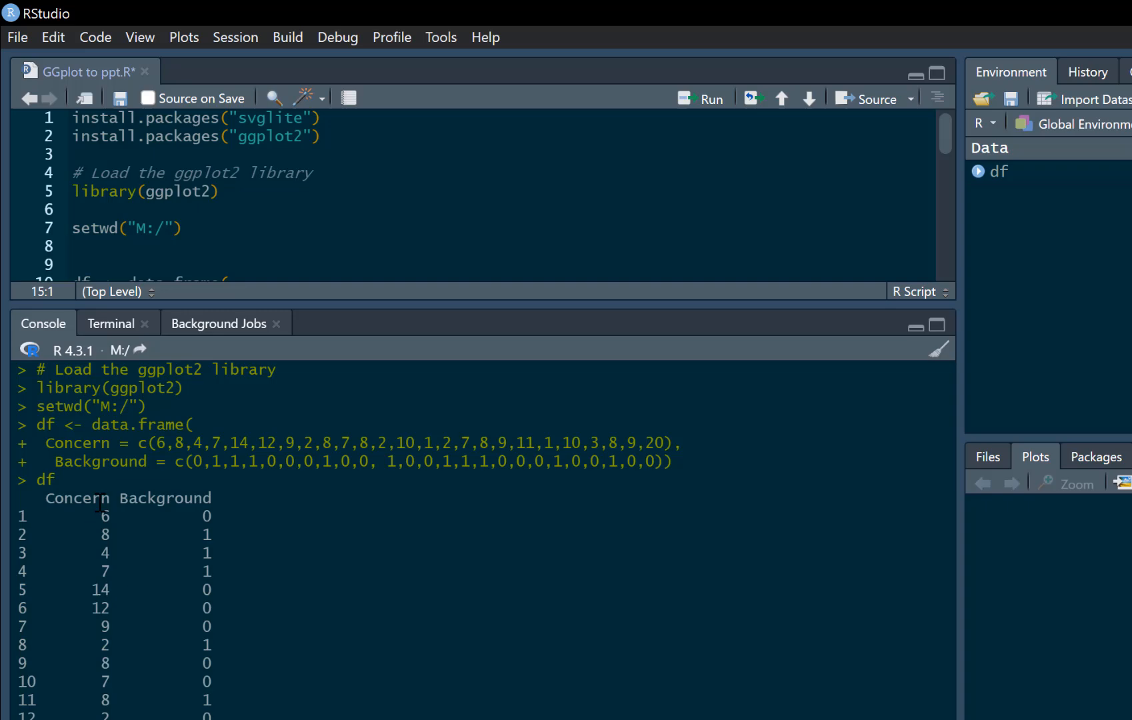
pyautogui.moveTo(422, 304)
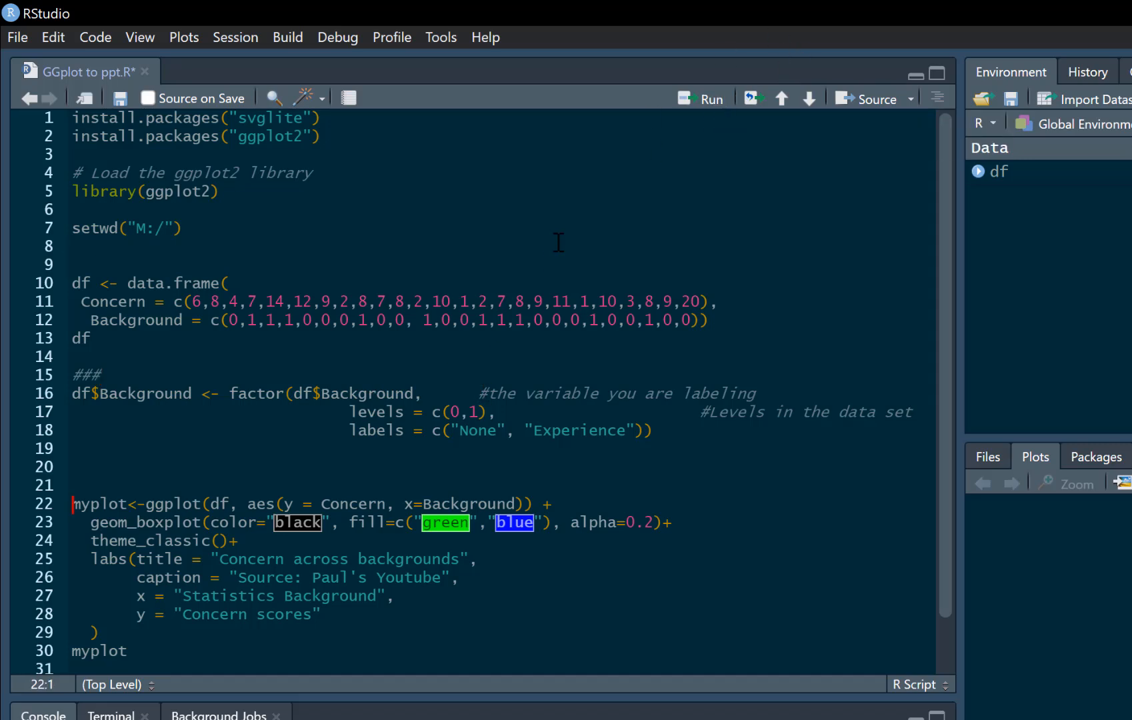
pyautogui.moveTo(476, 433)
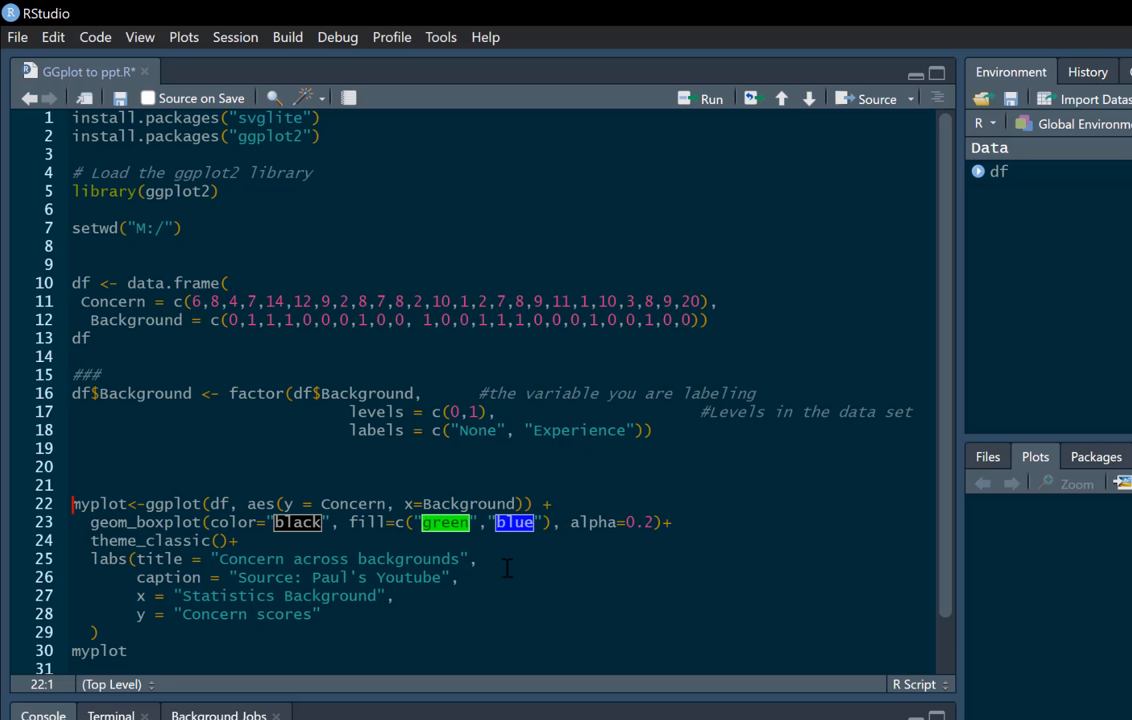
# Run the ggplot block to store the green-and-blue Concern by Background box plot as myplot.
pyautogui.scroll(-3)
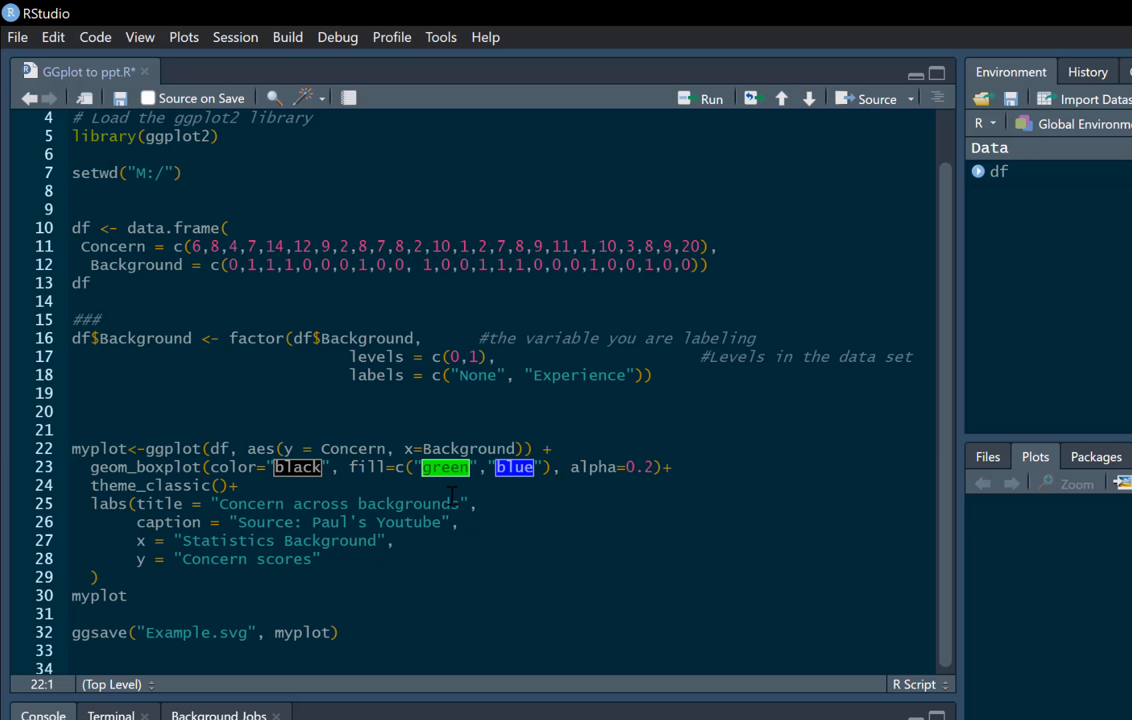
pyautogui.moveTo(213, 449)
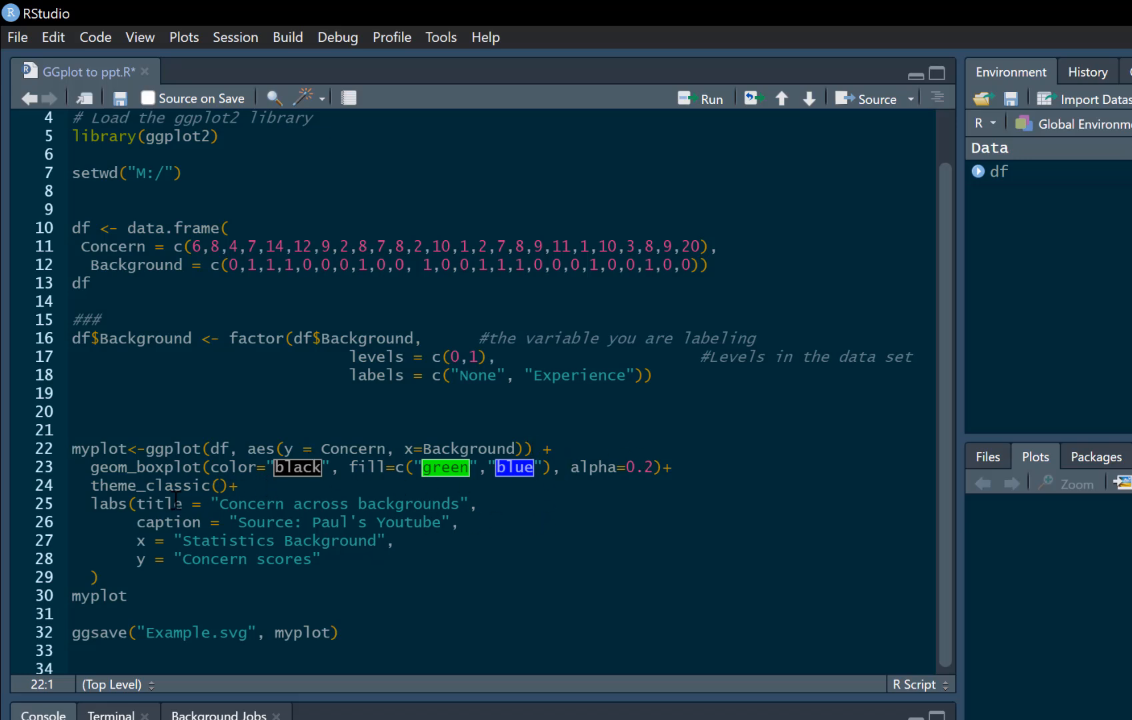
pyautogui.moveTo(506, 517)
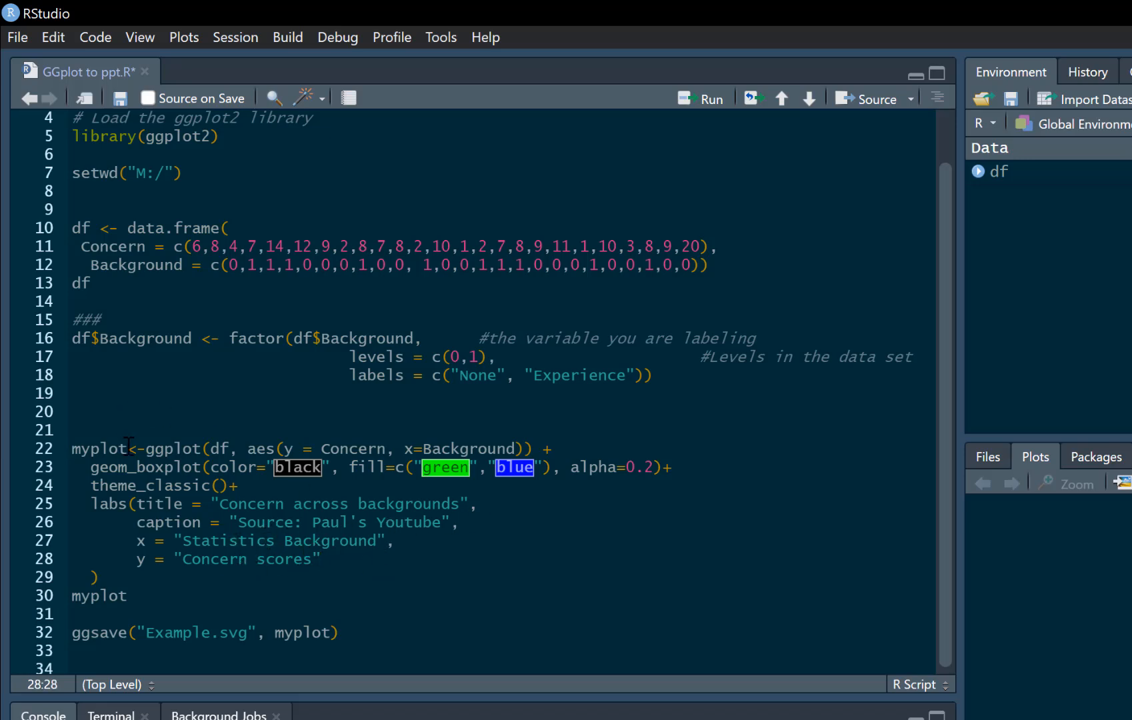
pyautogui.moveTo(484, 416)
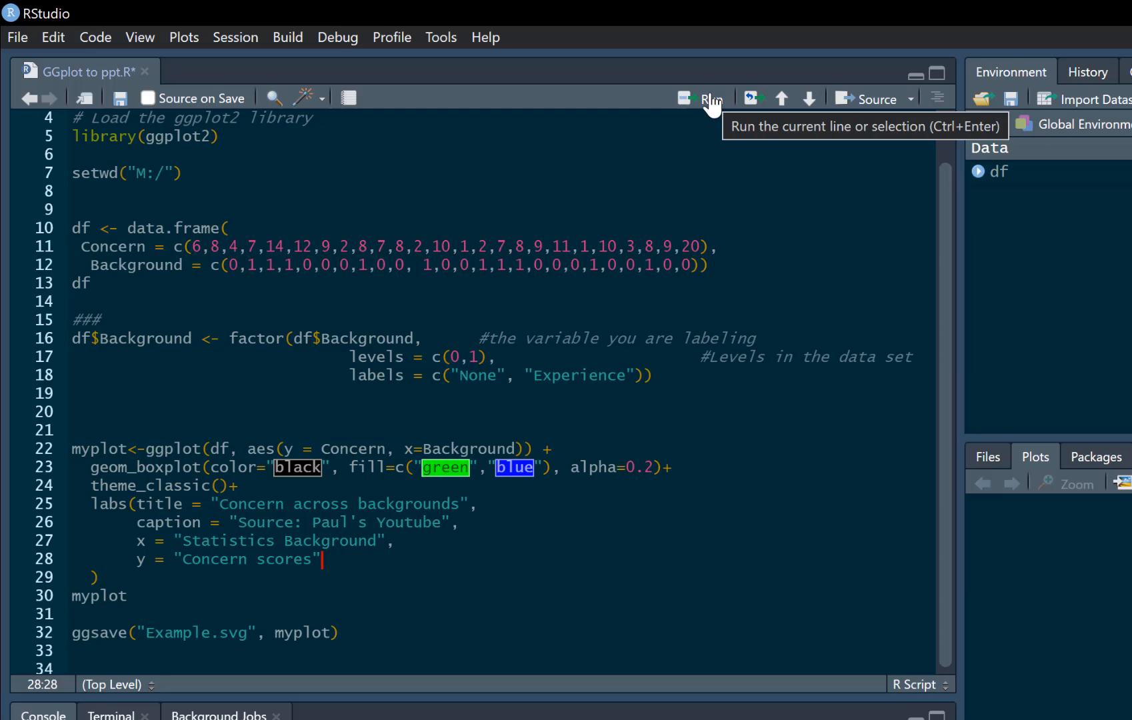
pyautogui.click(711, 98)
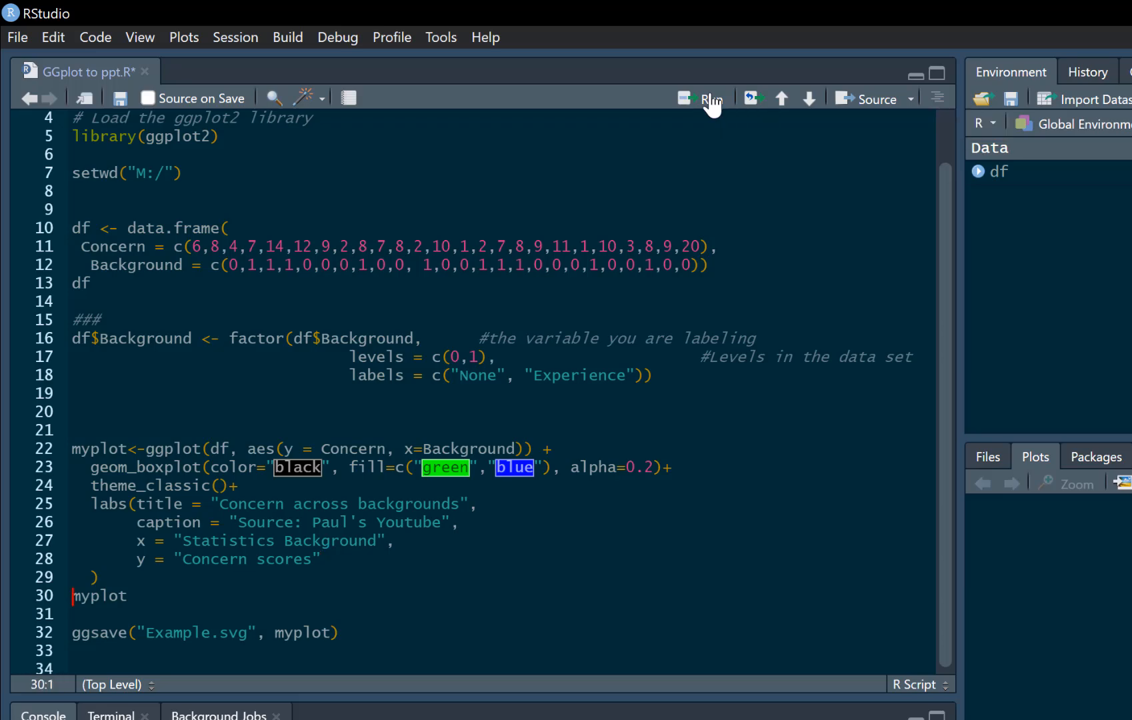
pyautogui.click(709, 98)
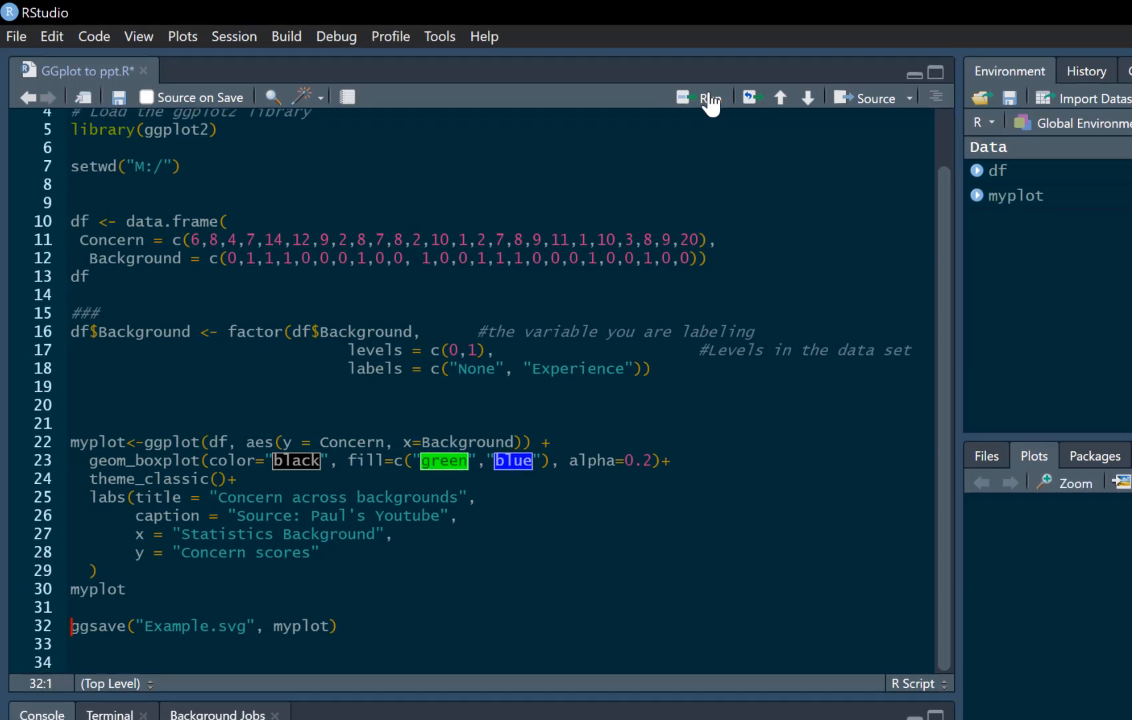
# Run the ggsave line to save the box plot as Example.svg.
pyautogui.click(707, 97)
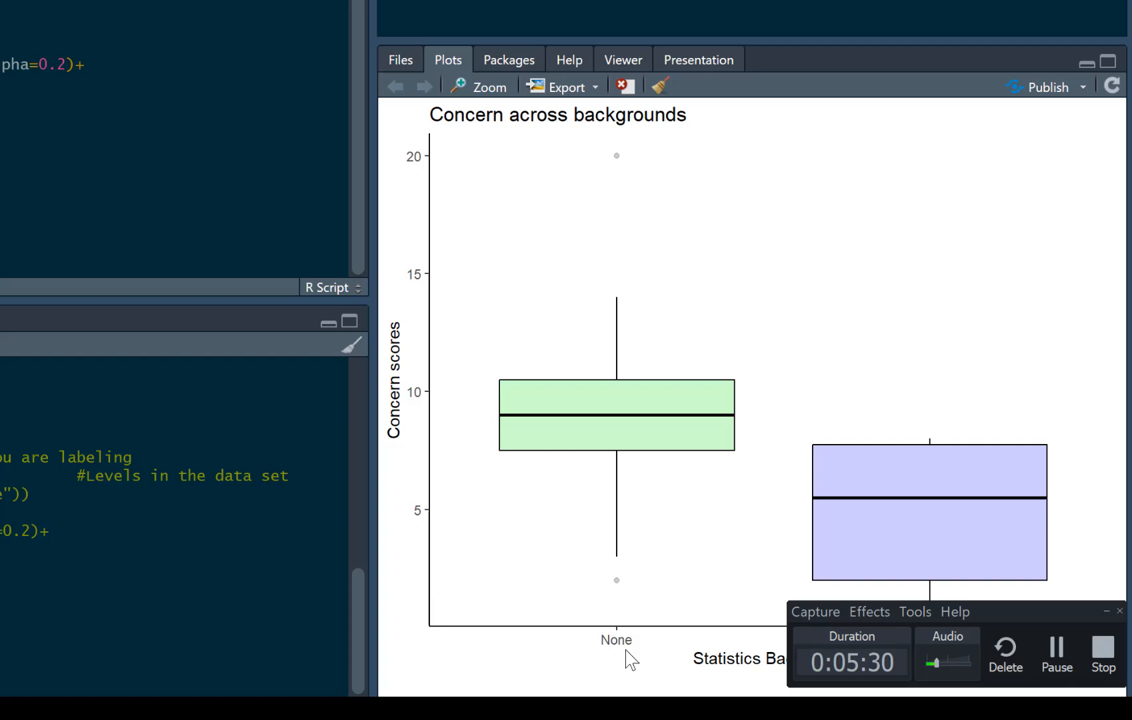
pyautogui.moveTo(962, 522)
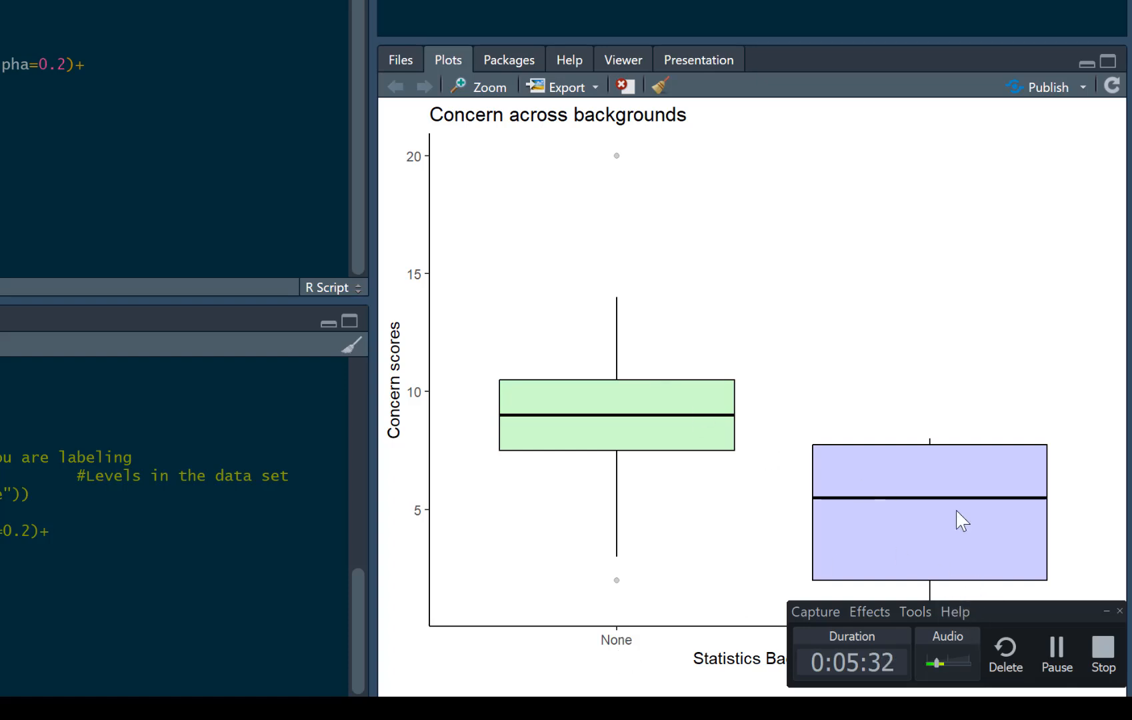
pyautogui.moveTo(419, 375)
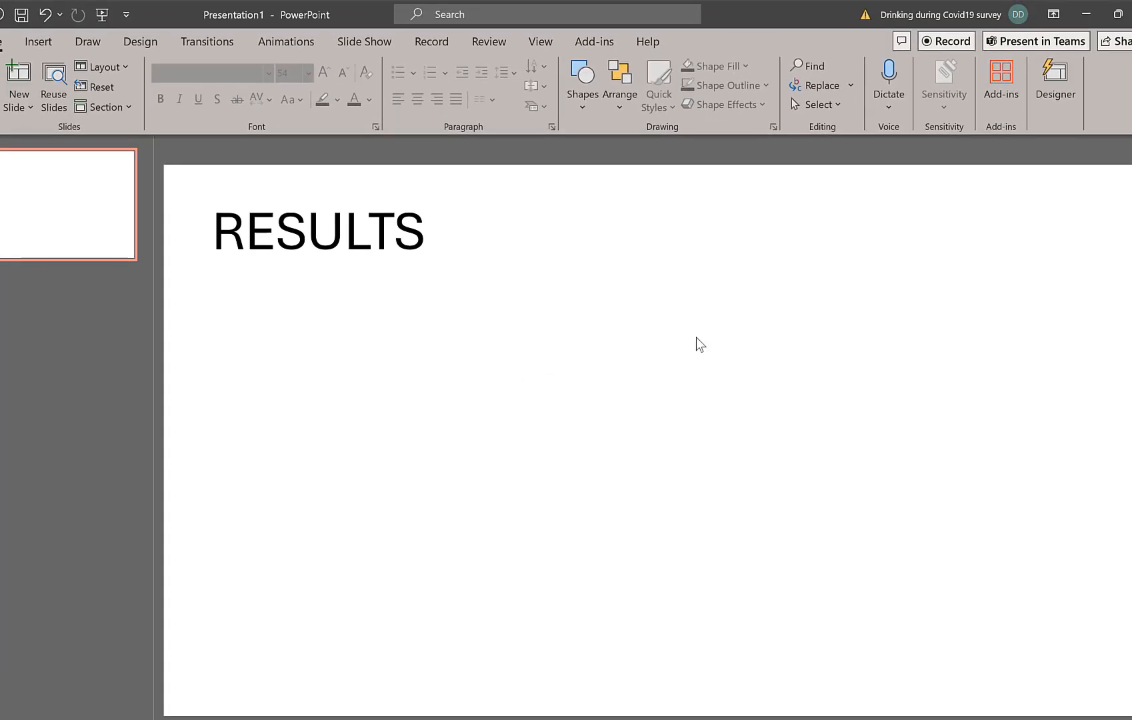
pyautogui.moveTo(295, 80)
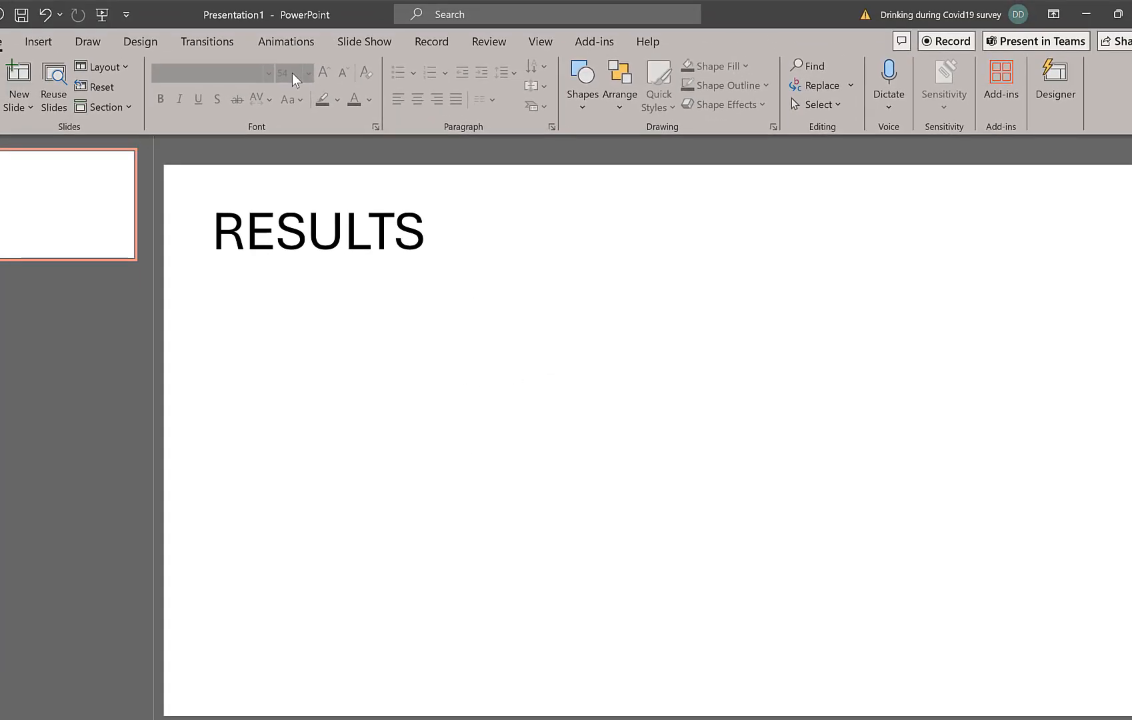
# Insert the saved SVG box plot picture from this device onto the RESULTS slide.
pyautogui.click(38, 41)
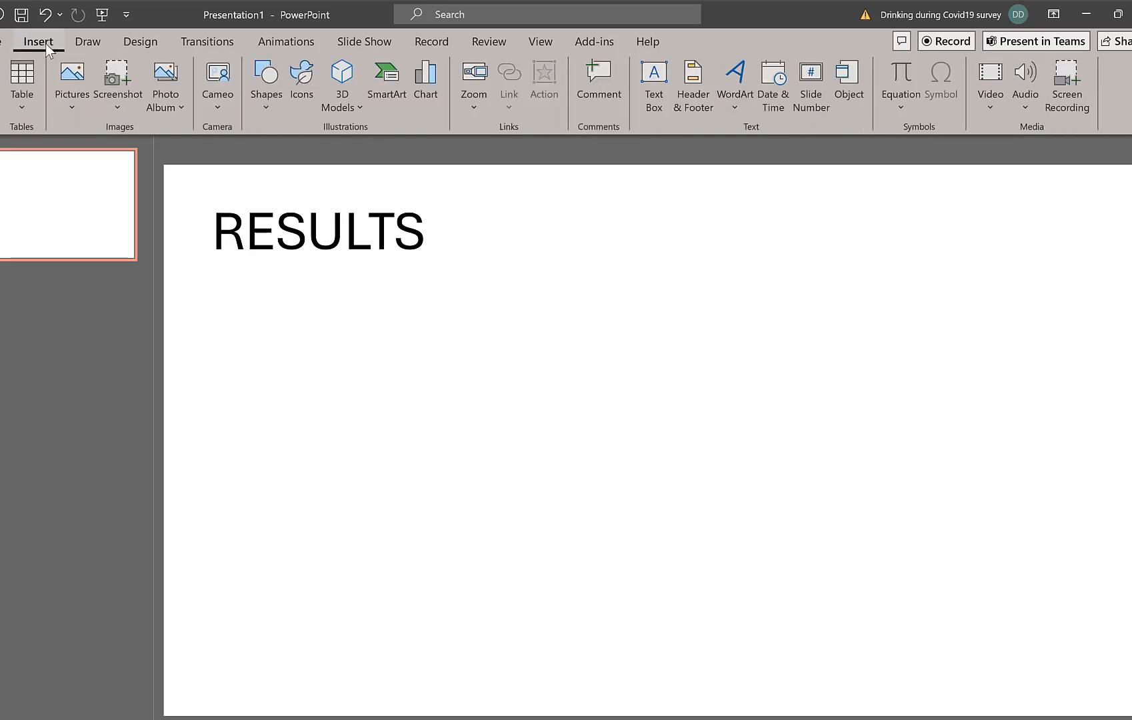
pyautogui.click(71, 80)
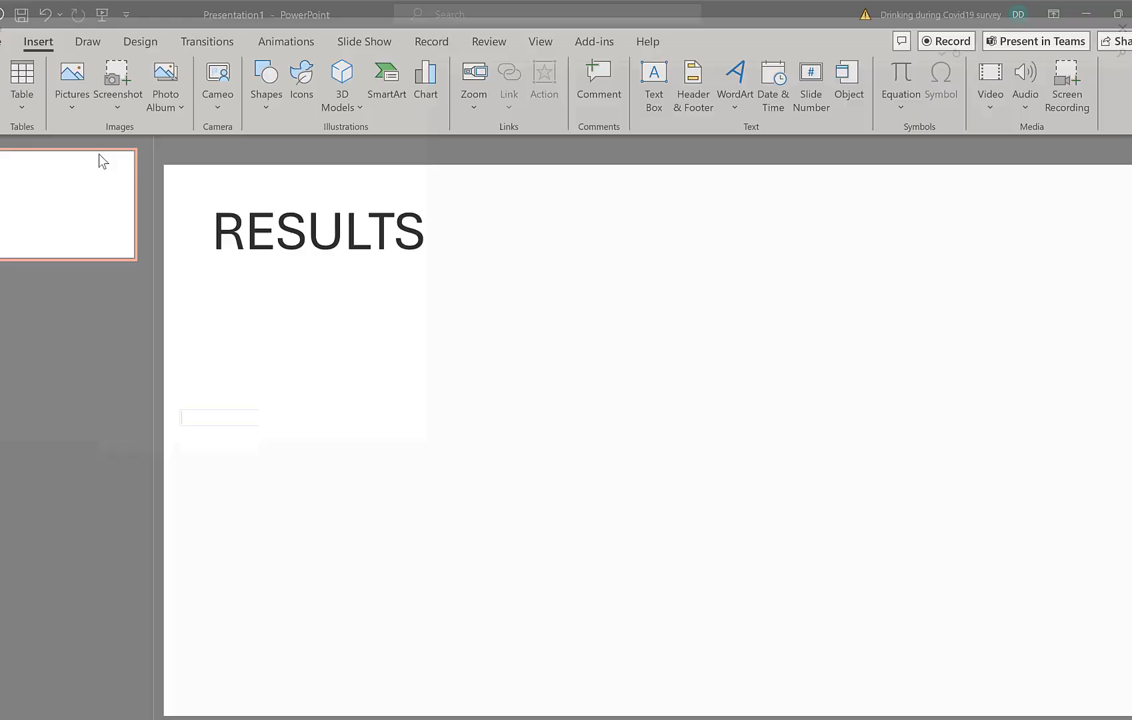
pyautogui.click(71, 75)
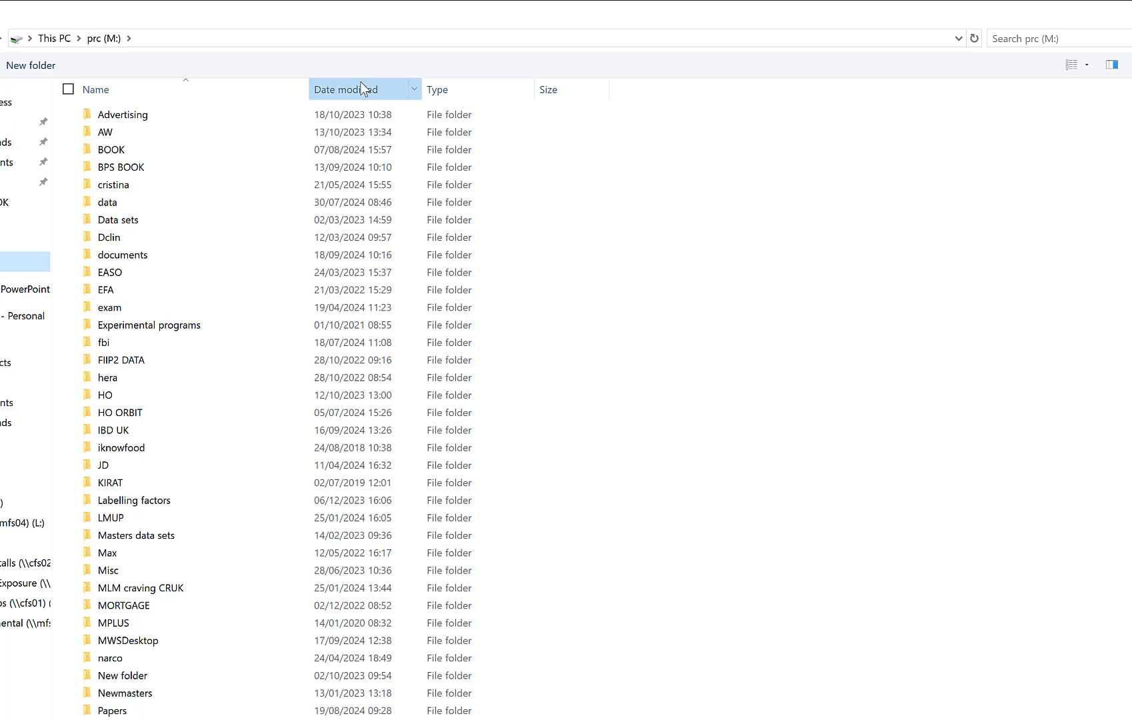
pyautogui.click(345, 88)
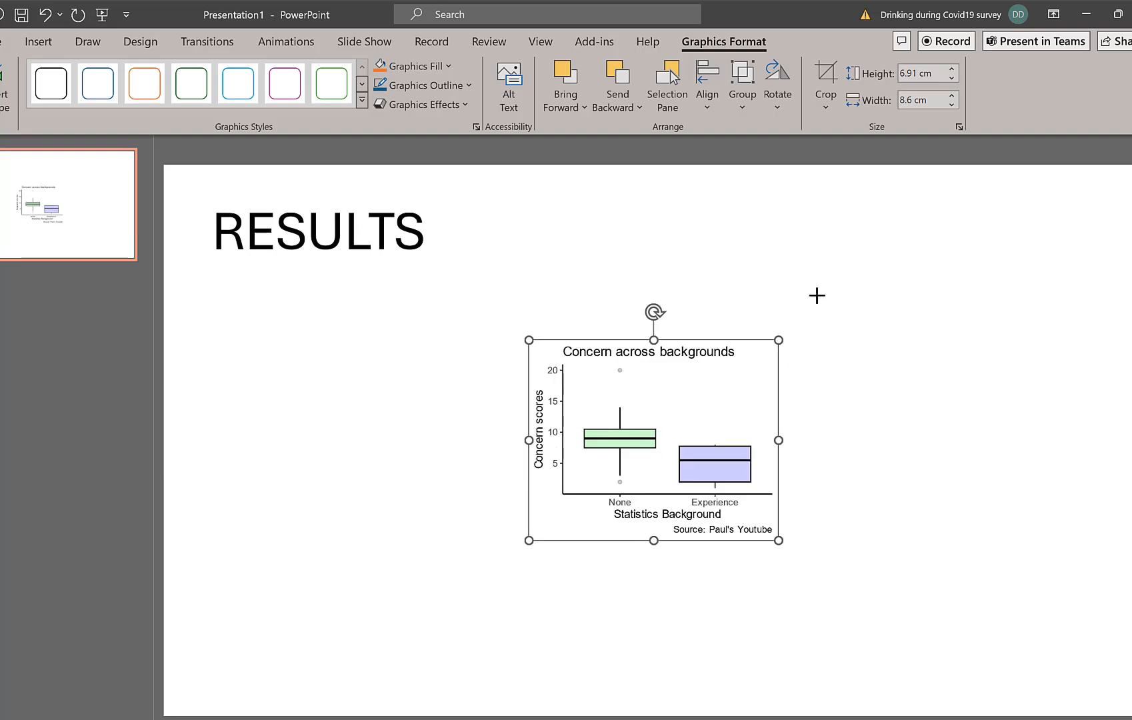
# Drag the box plot graphic larger and convert it into editable shapes.
pyautogui.moveTo(779, 540); pyautogui.dragTo(825, 512)
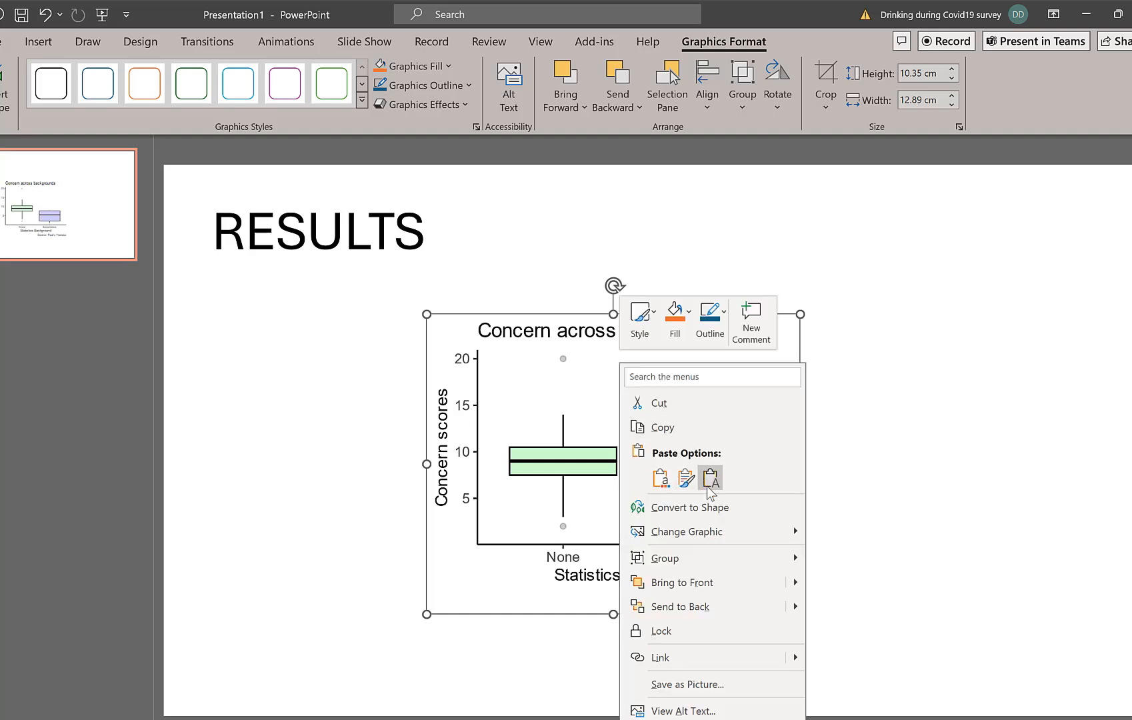
pyautogui.moveTo(679, 515)
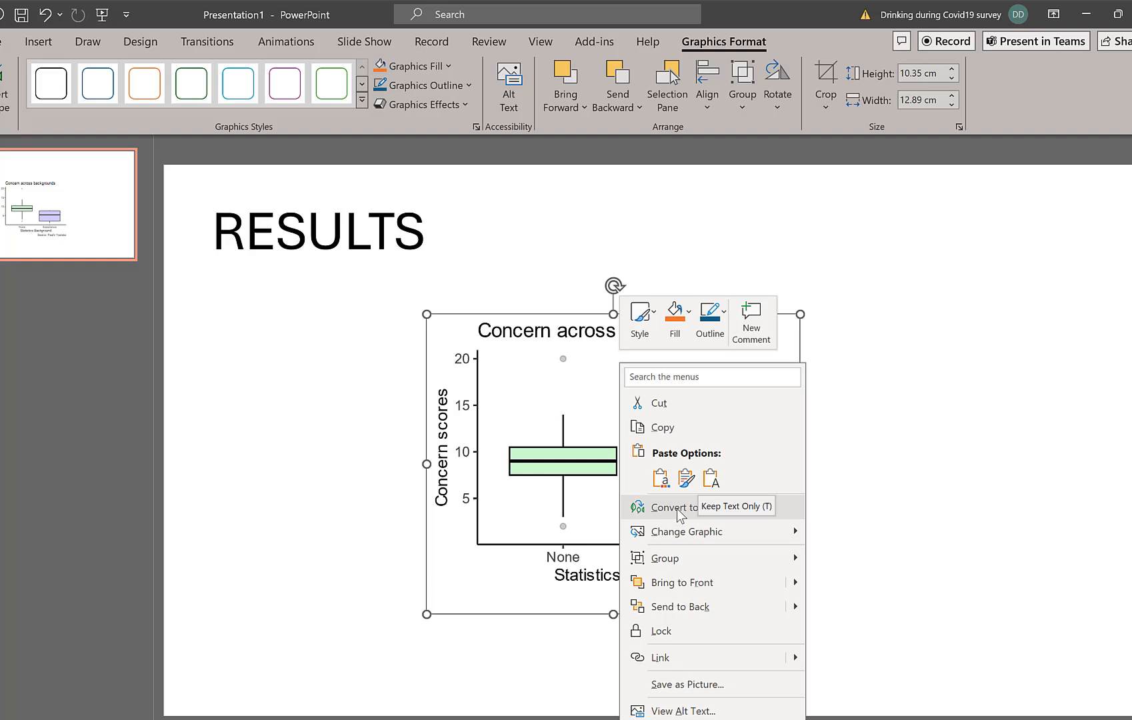
pyautogui.click(680, 505)
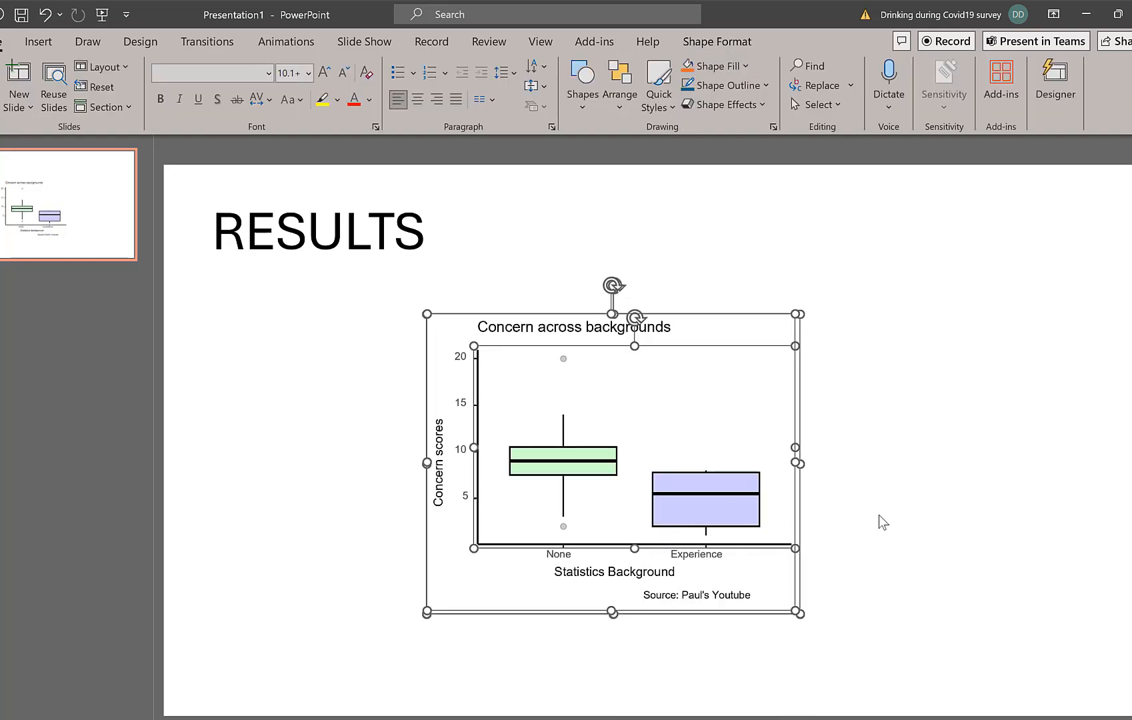
pyautogui.moveTo(476, 484)
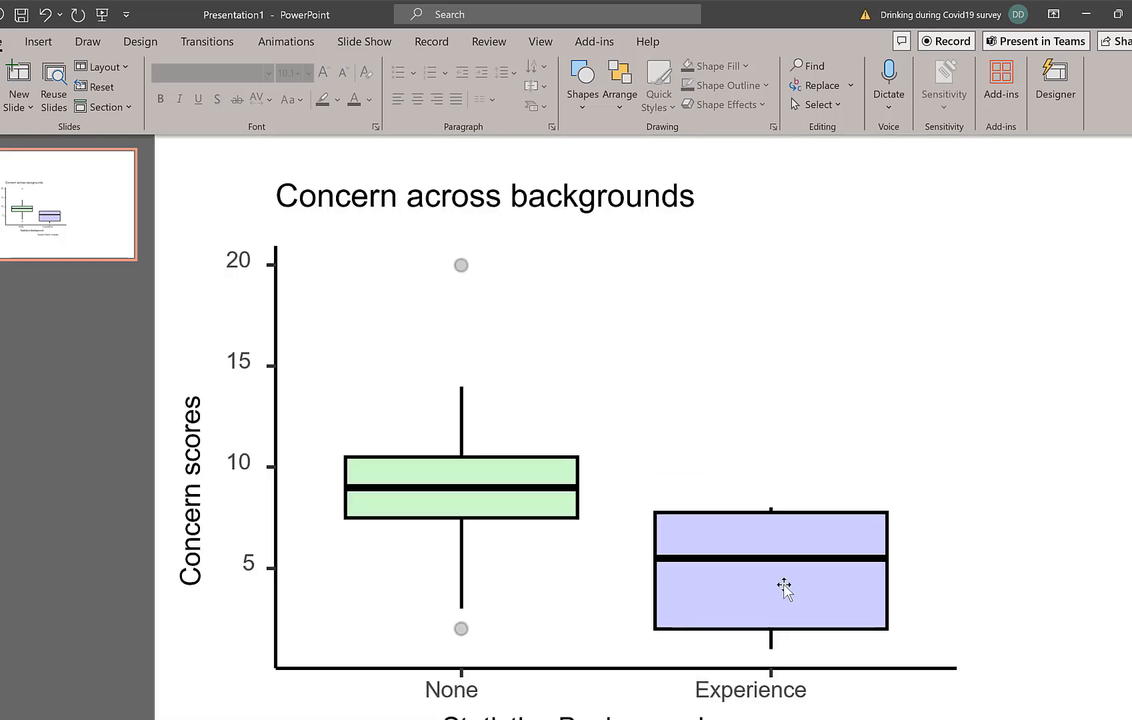
pyautogui.click(784, 585)
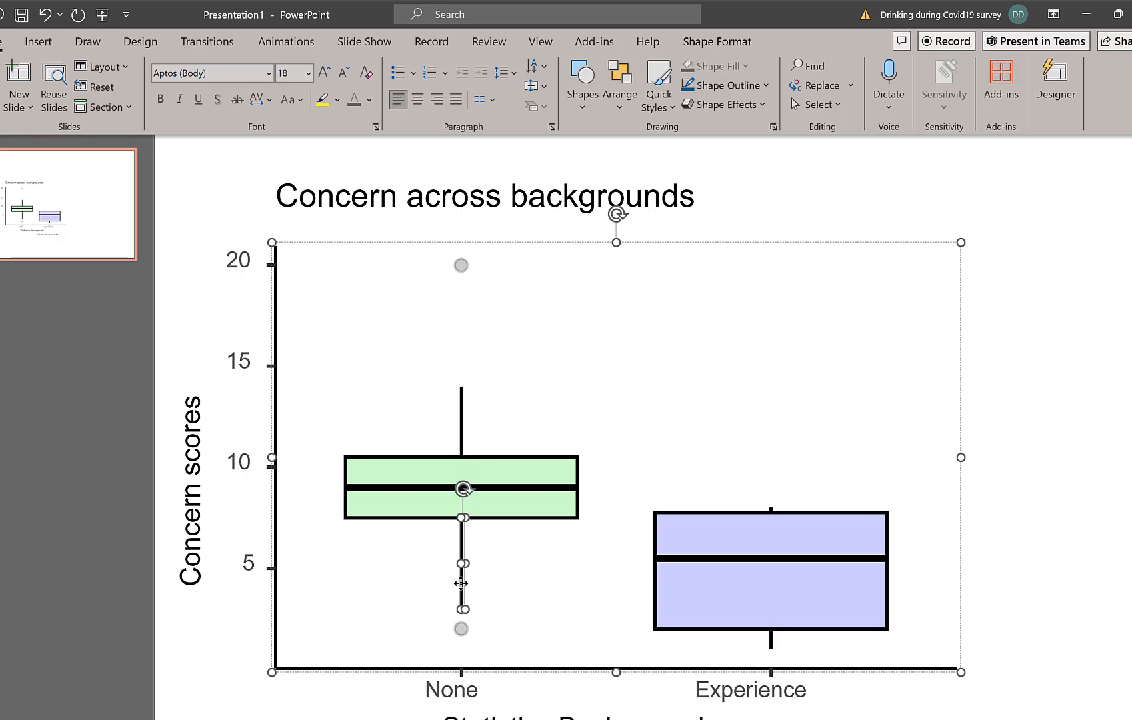
pyautogui.moveTo(464, 517); pyautogui.dragTo(462, 477)
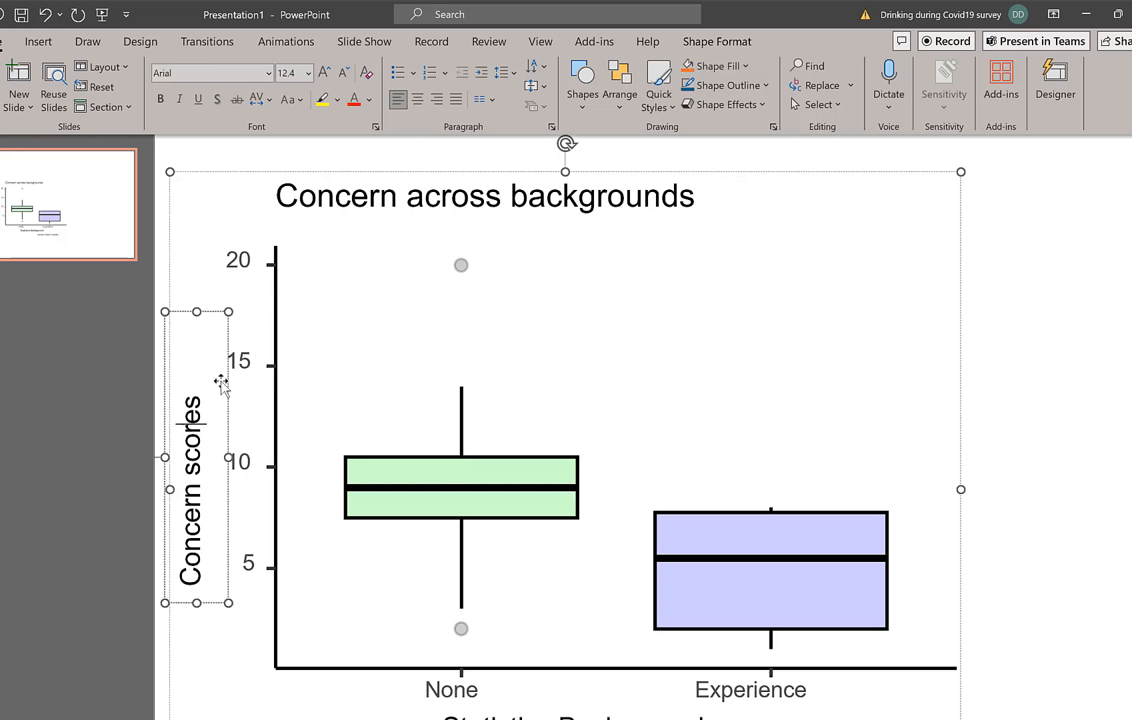
pyautogui.click(714, 527)
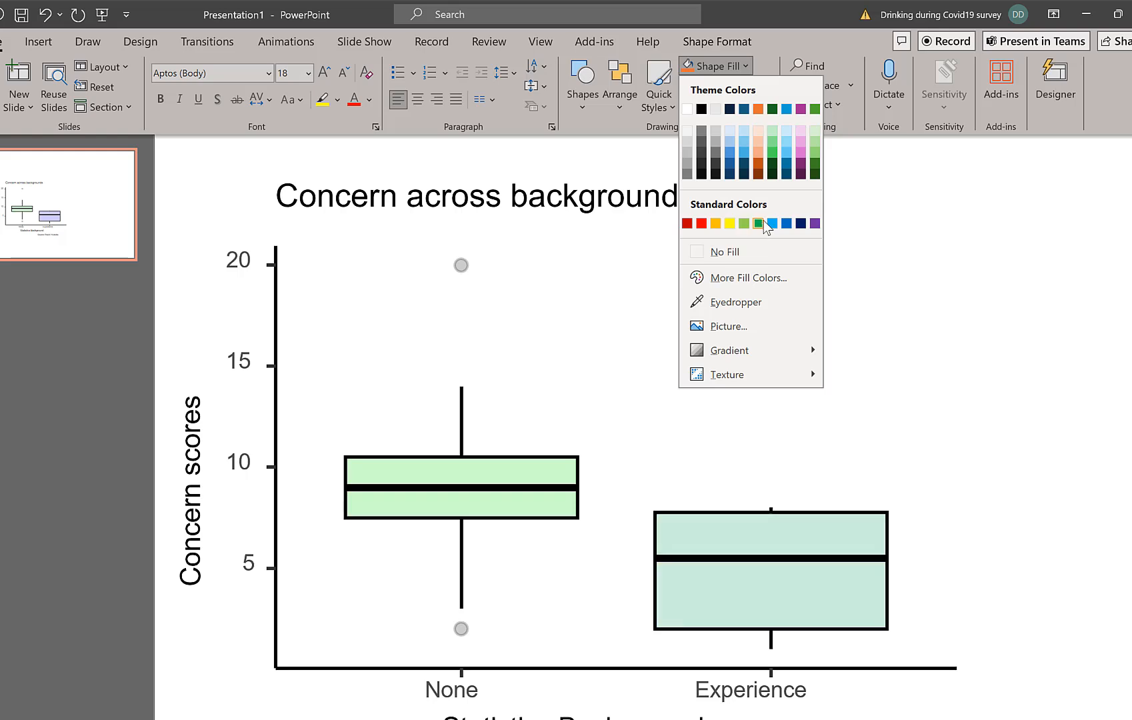
pyautogui.click(800, 176)
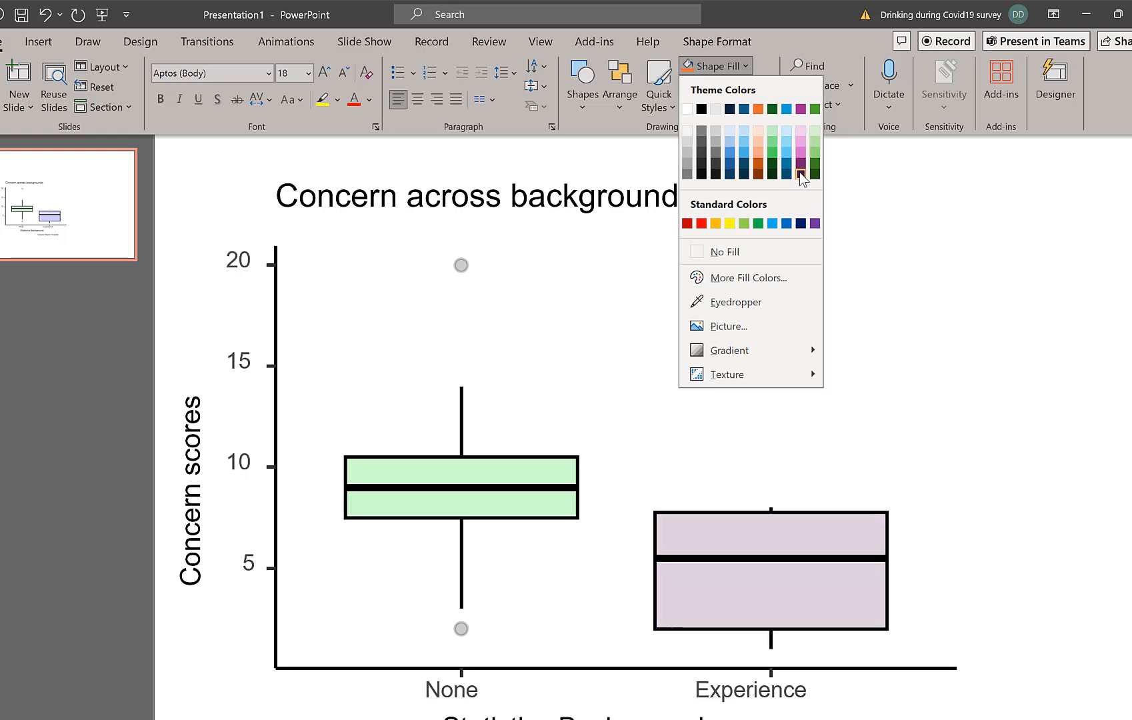
pyautogui.click(801, 174)
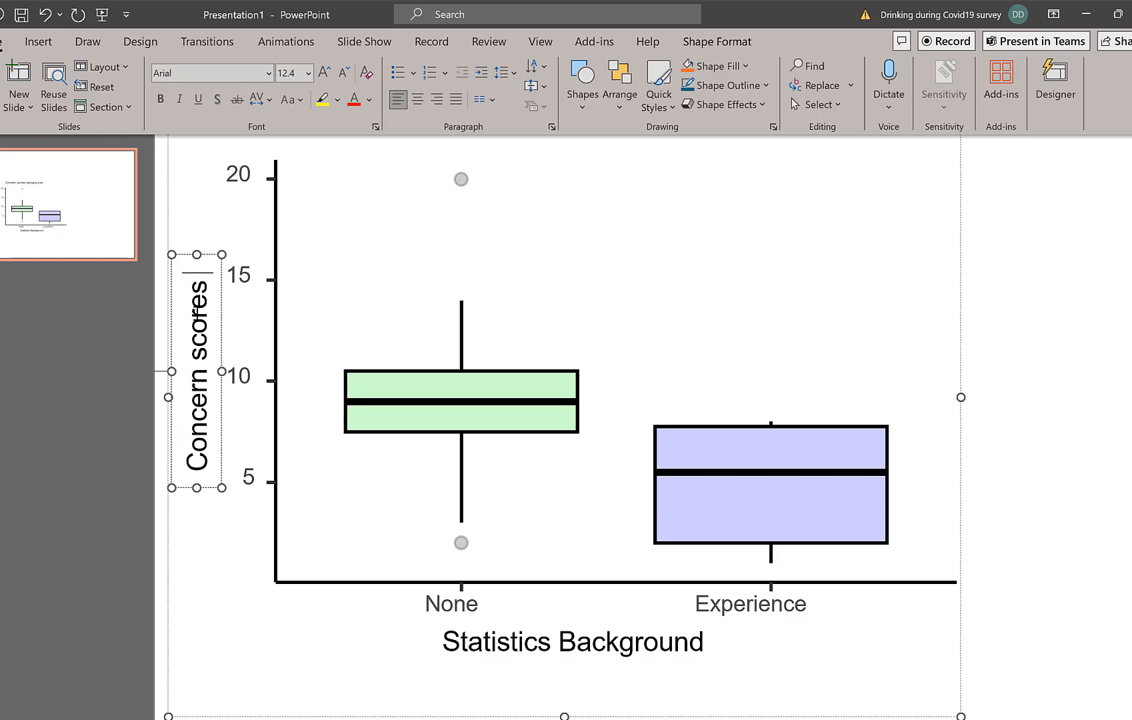
# Change the axis label to 'Concern scores /20' and adjust the None box outline colour.
pyautogui.write('/20')
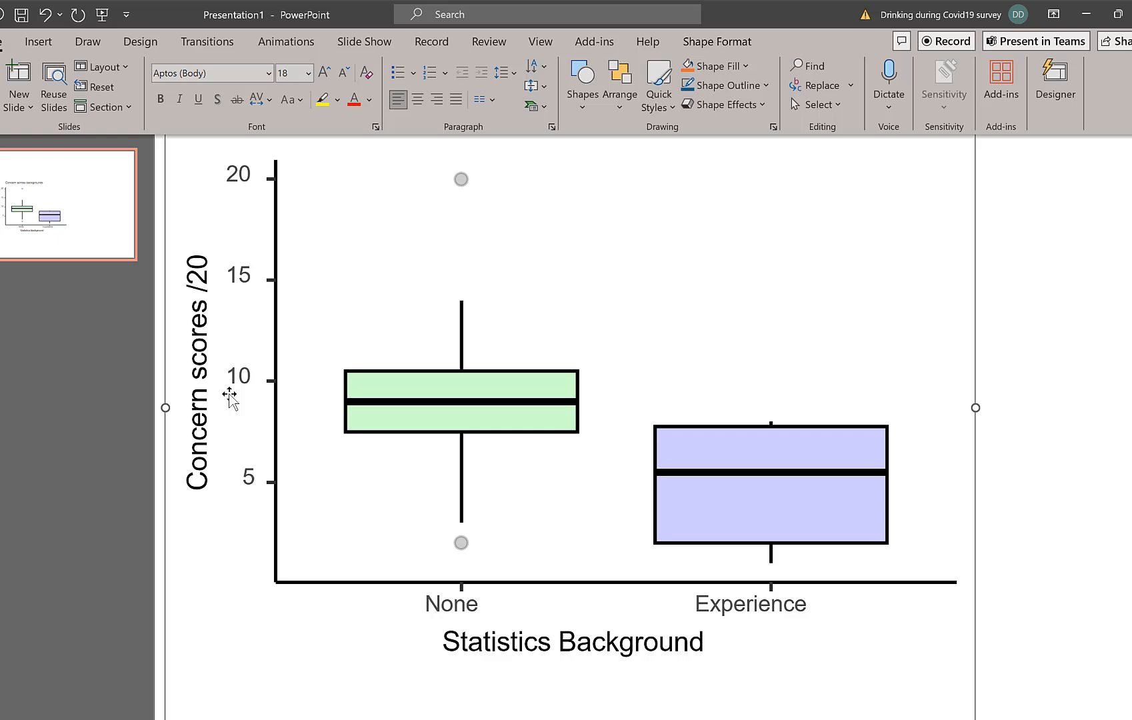
pyautogui.click(460, 541)
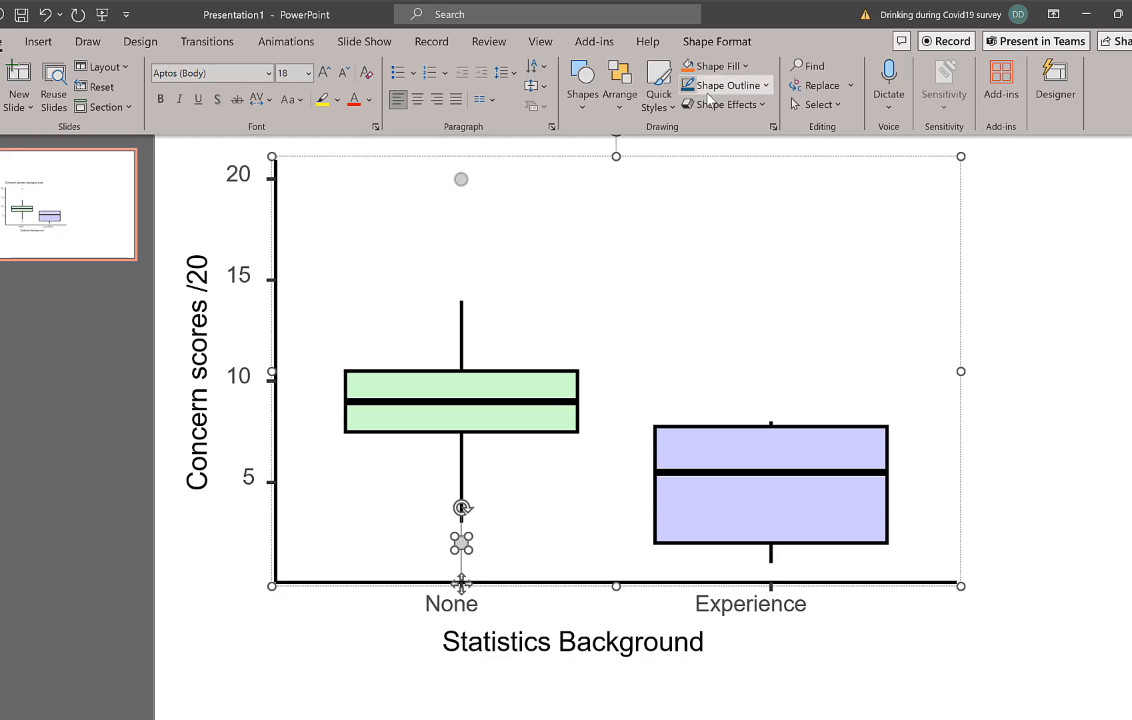
pyautogui.click(722, 85)
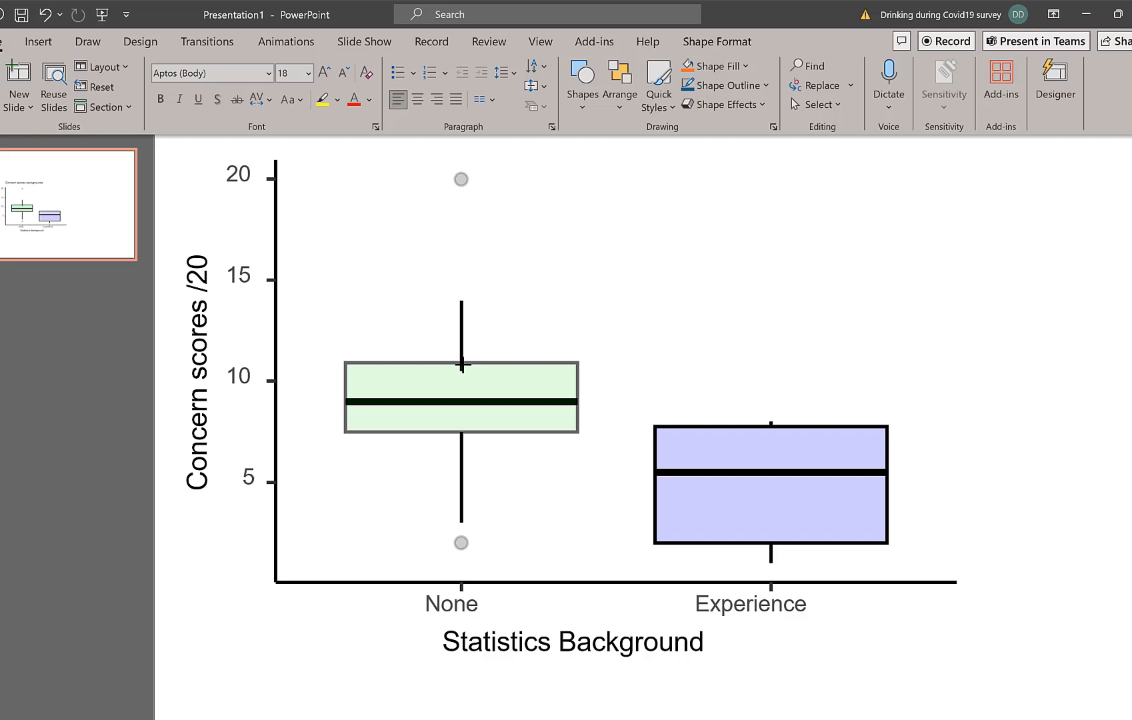
pyautogui.click(461, 396)
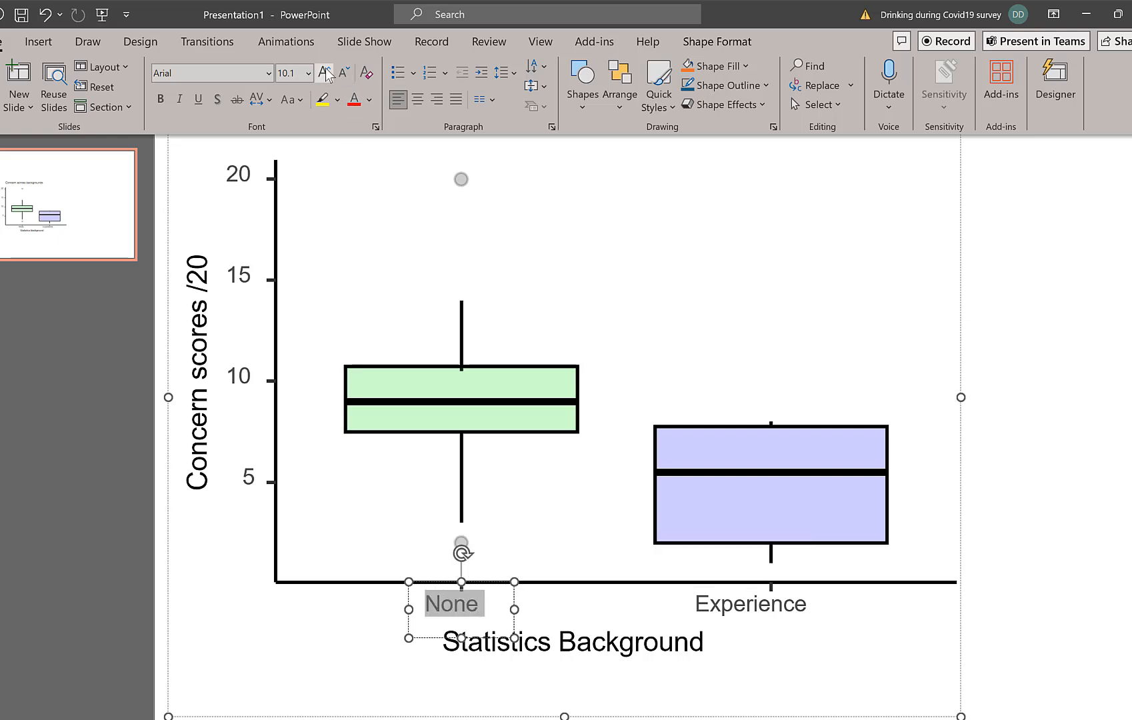
# Set the None label to font size 16, then enlarge it one step further.
pyautogui.write('16')
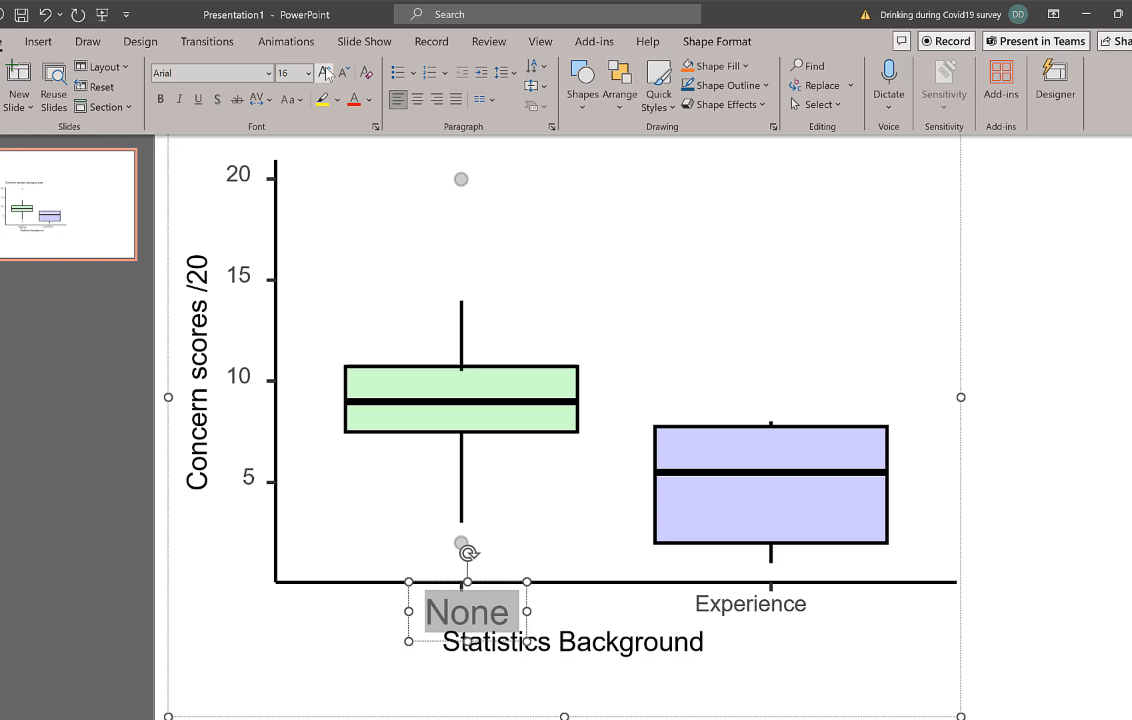
pyautogui.click(325, 72)
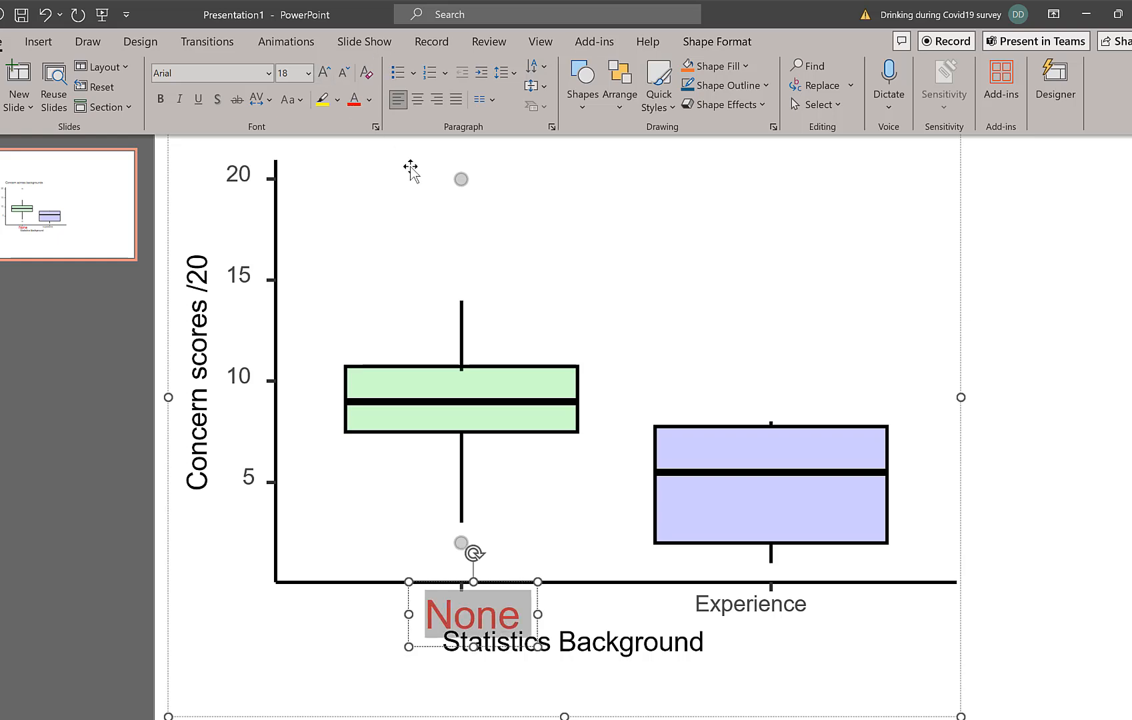
pyautogui.click(837, 495)
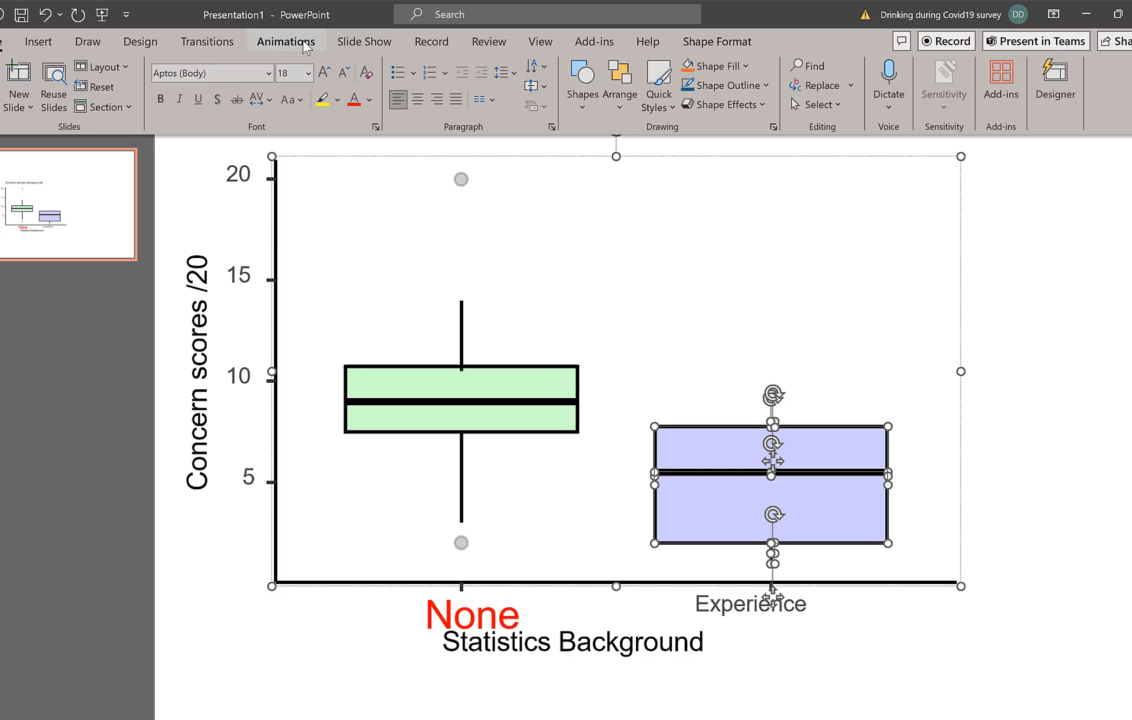
# Apply a Fly In entrance animation to the Experience box shapes.
pyautogui.click(286, 42)
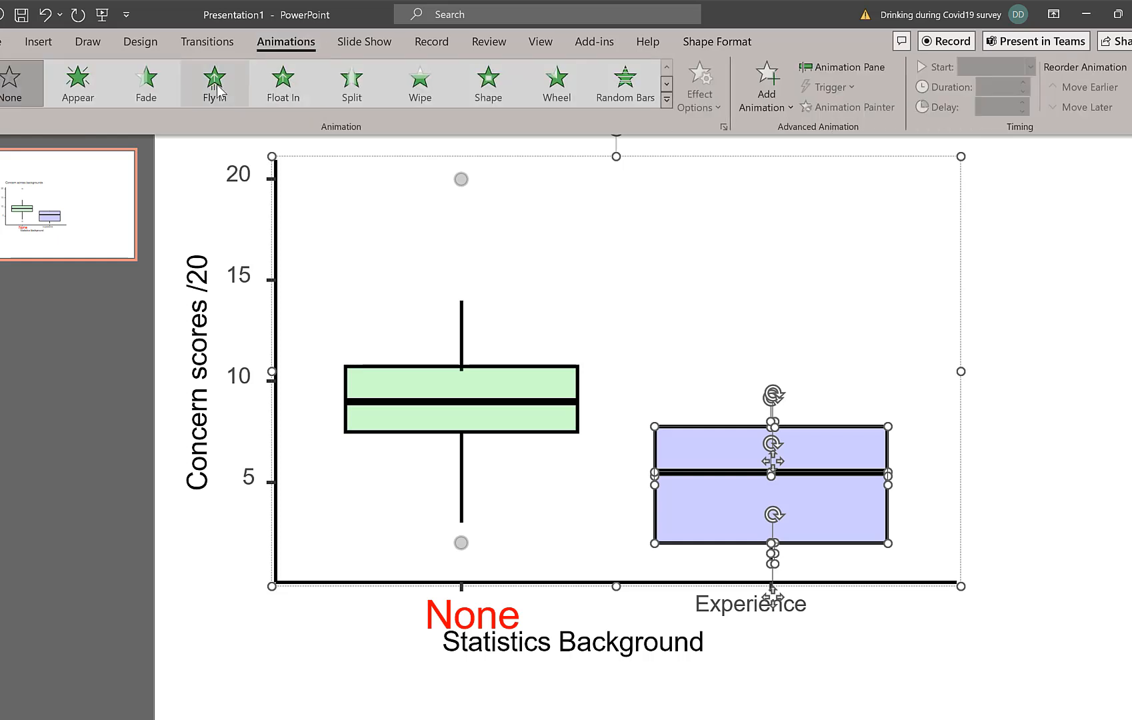
pyautogui.click(214, 82)
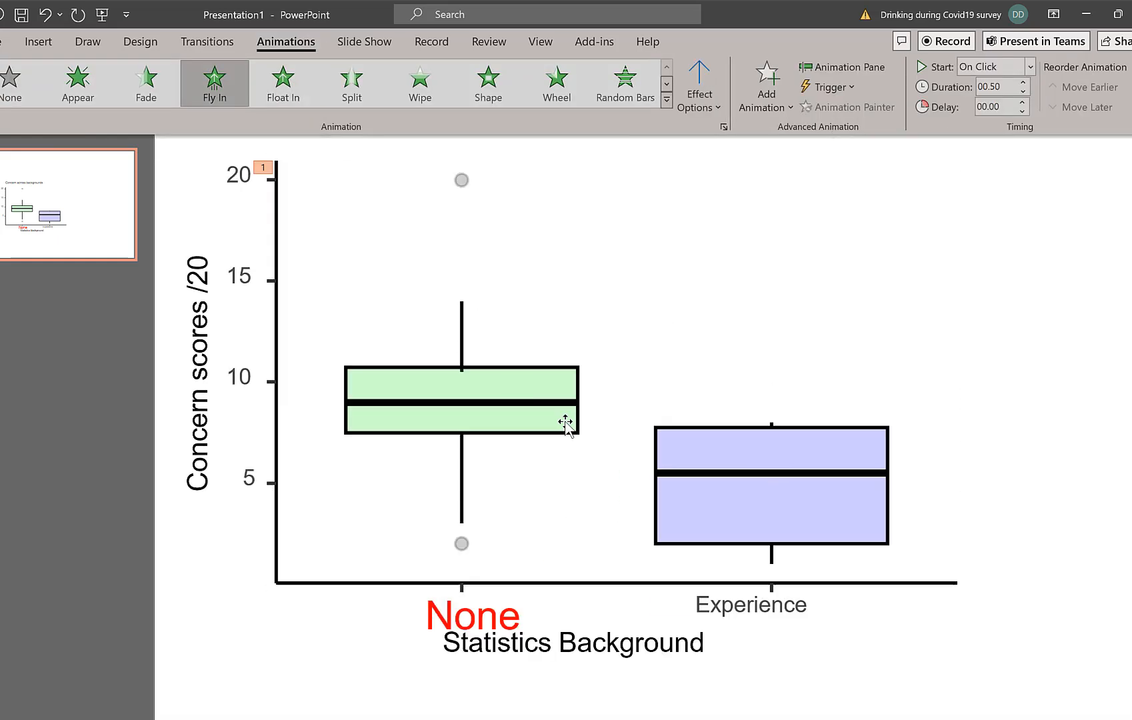
pyautogui.moveTo(562, 437)
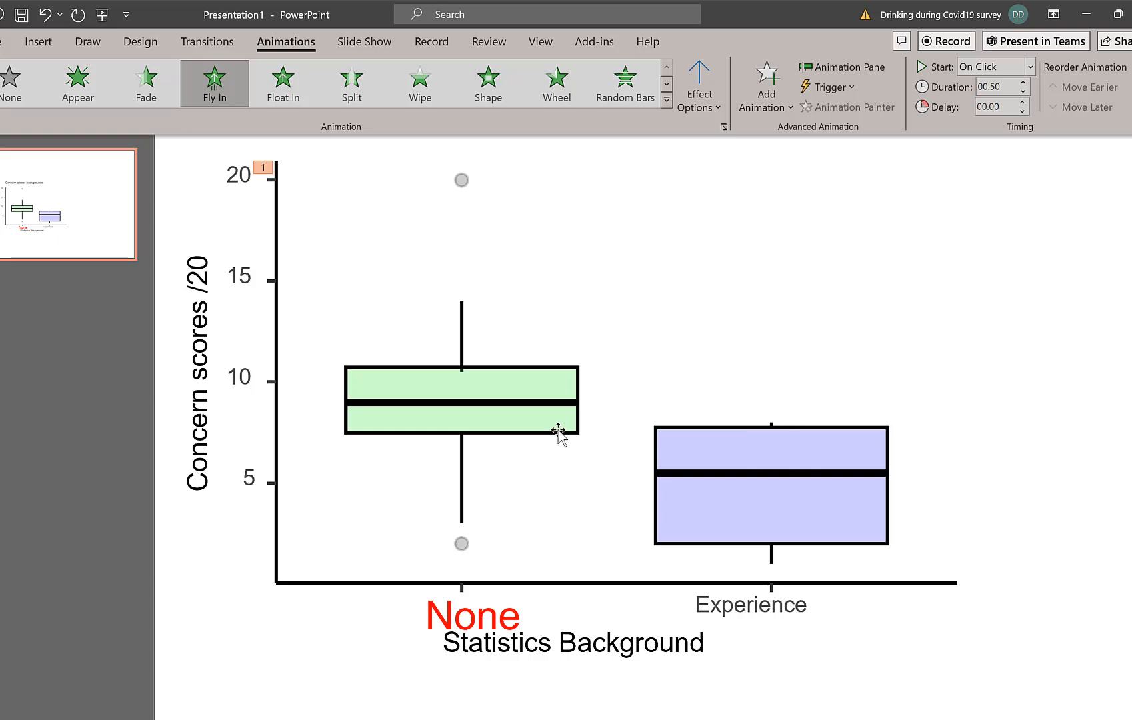
pyautogui.click(560, 433)
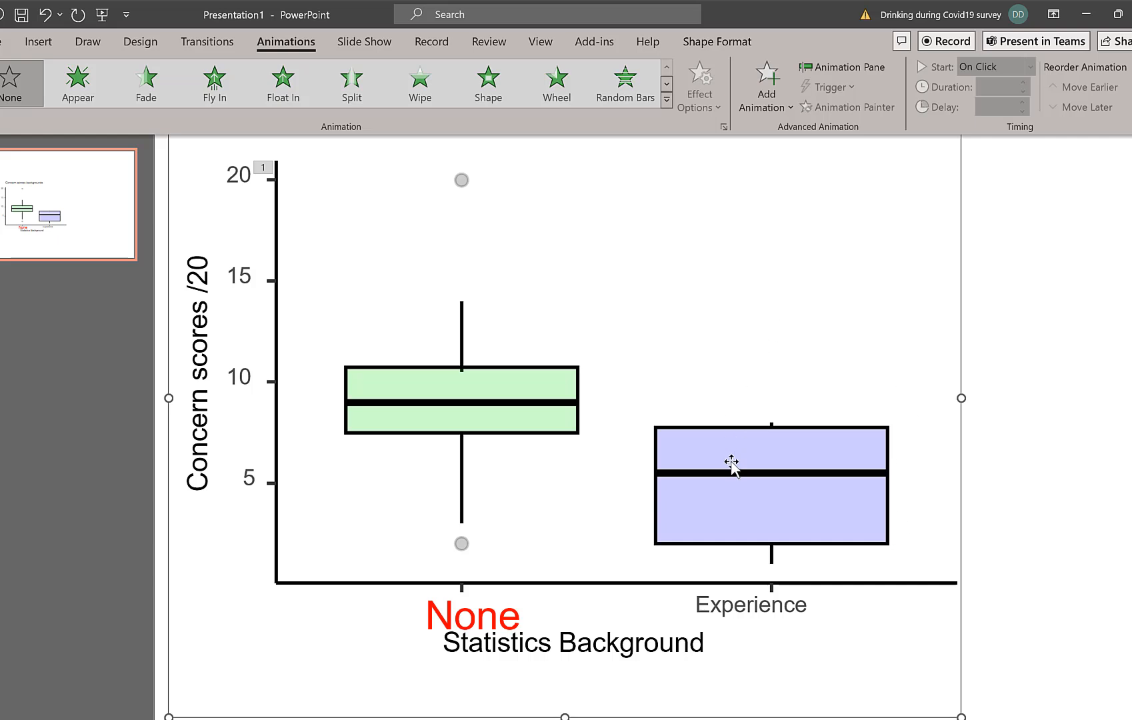
pyautogui.moveTo(882, 508)
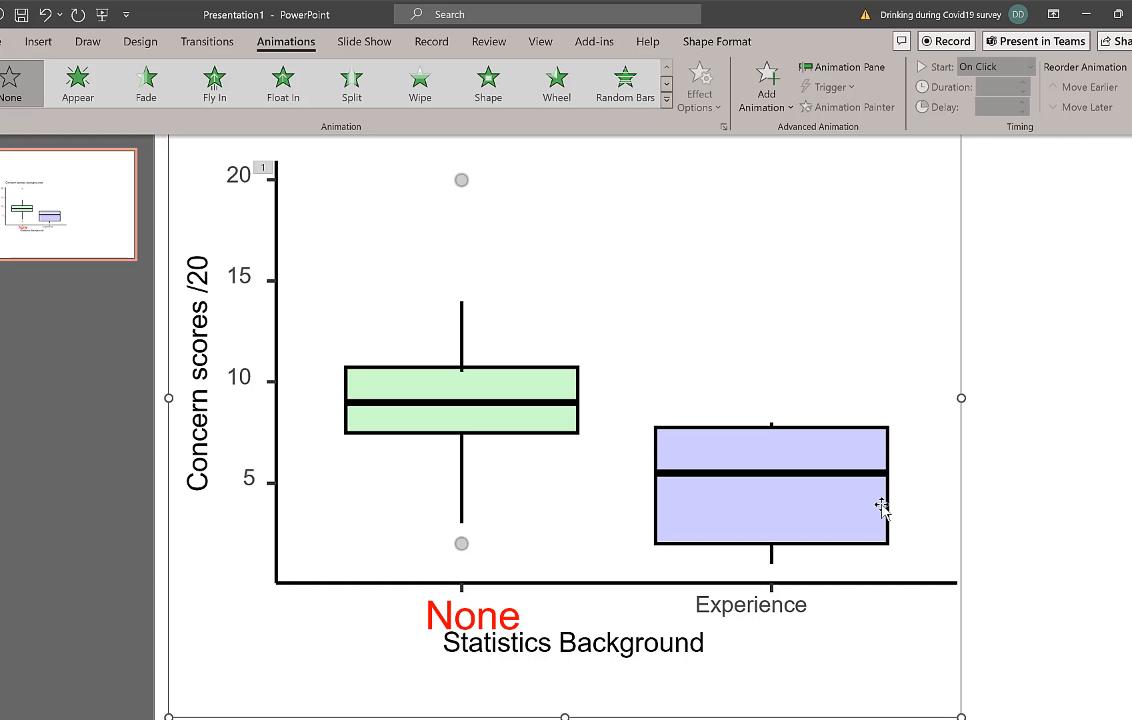
pyautogui.moveTo(1012, 616)
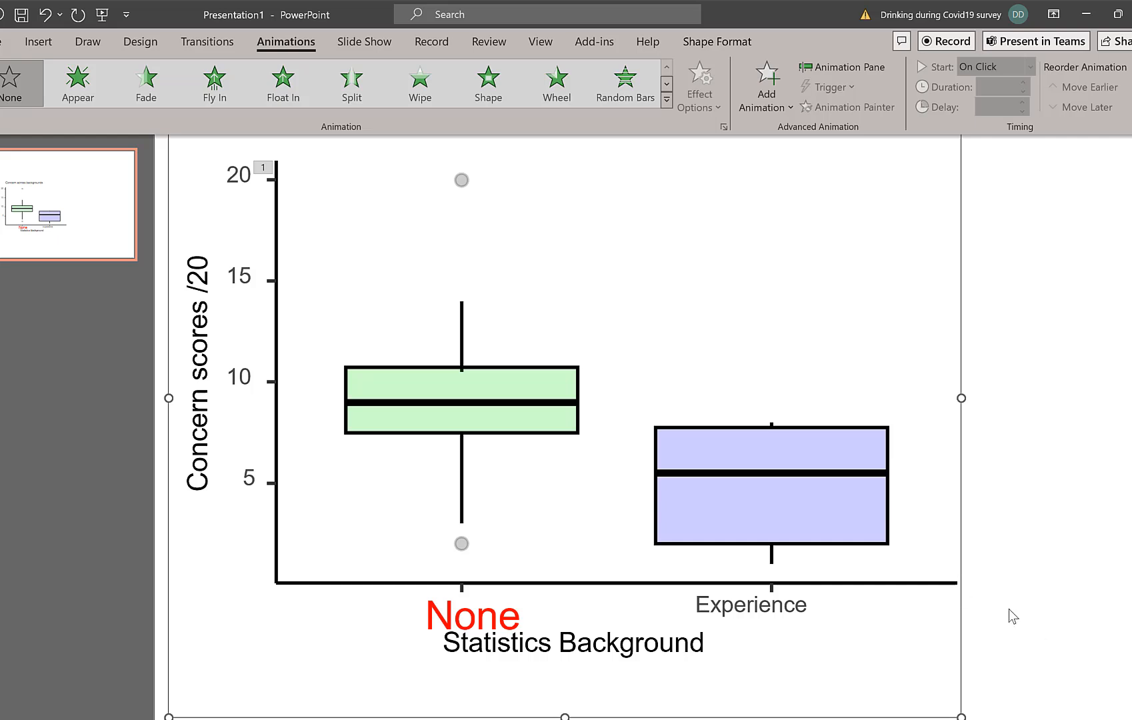